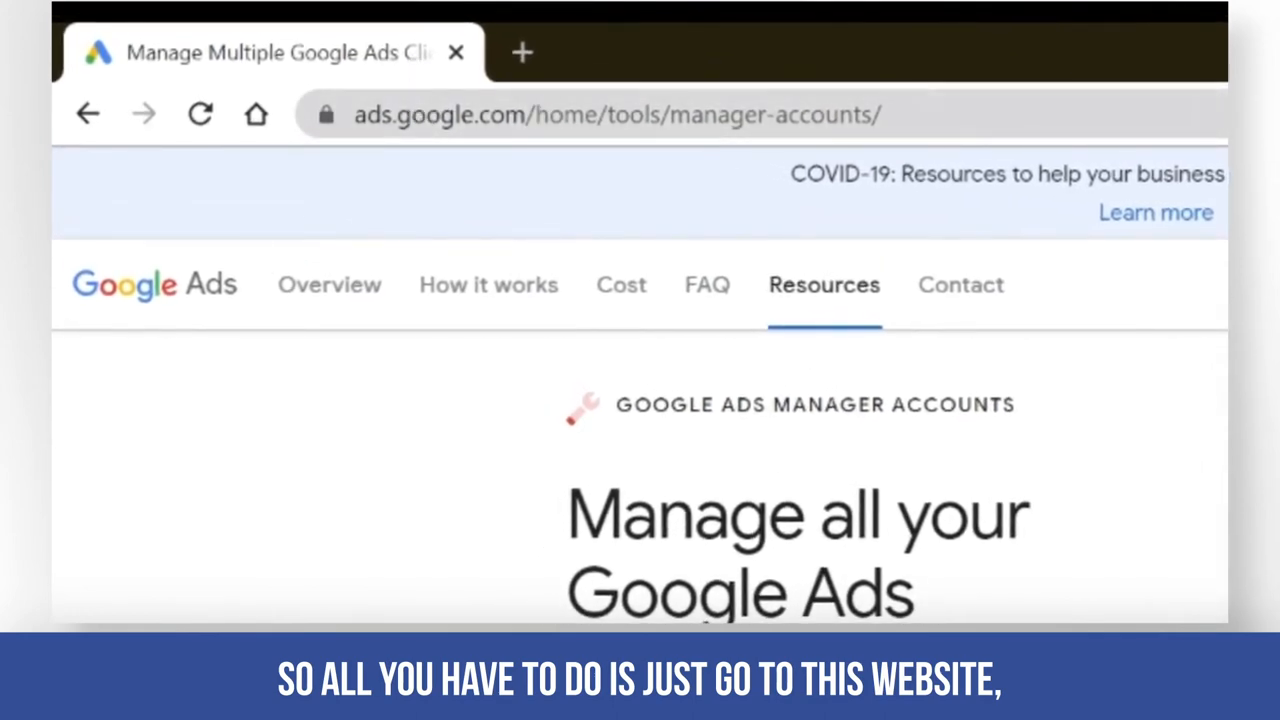
Step: Open a new blank incognito tab beside the Google Ads manager accounts page
click(616, 114)
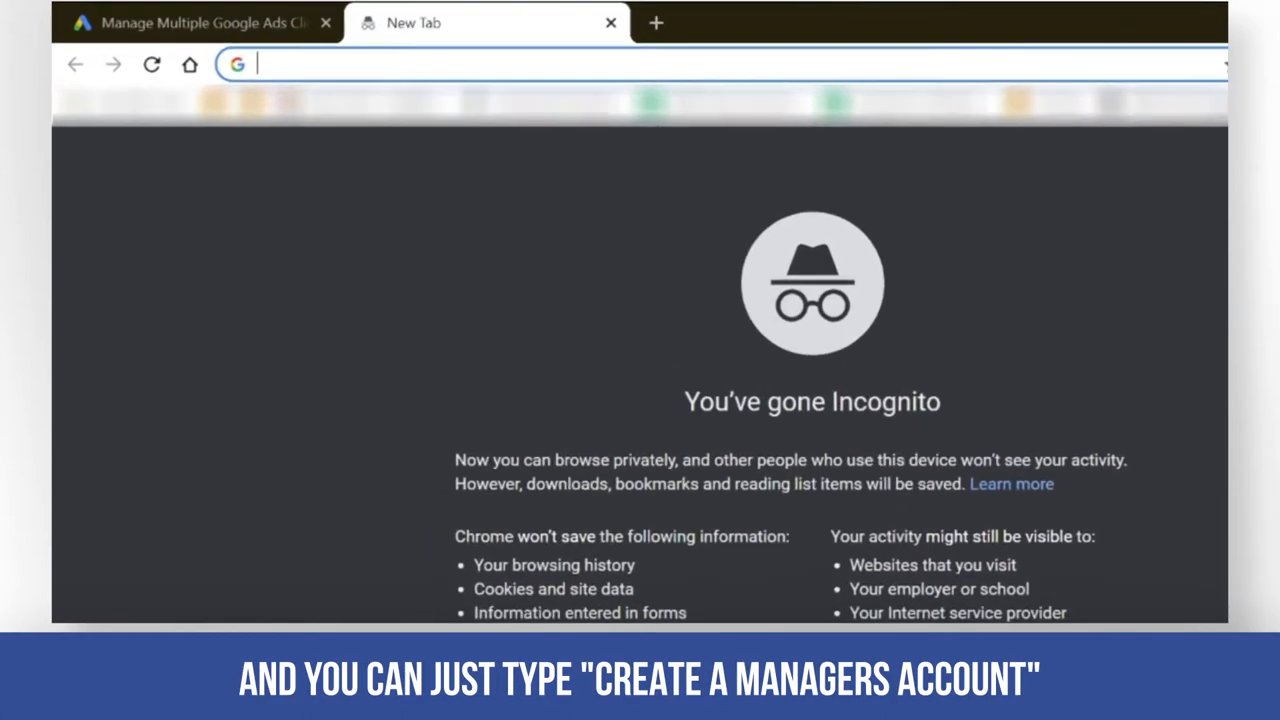
Step: Search Google for 'create a managers account' from the address bar
text(create a)
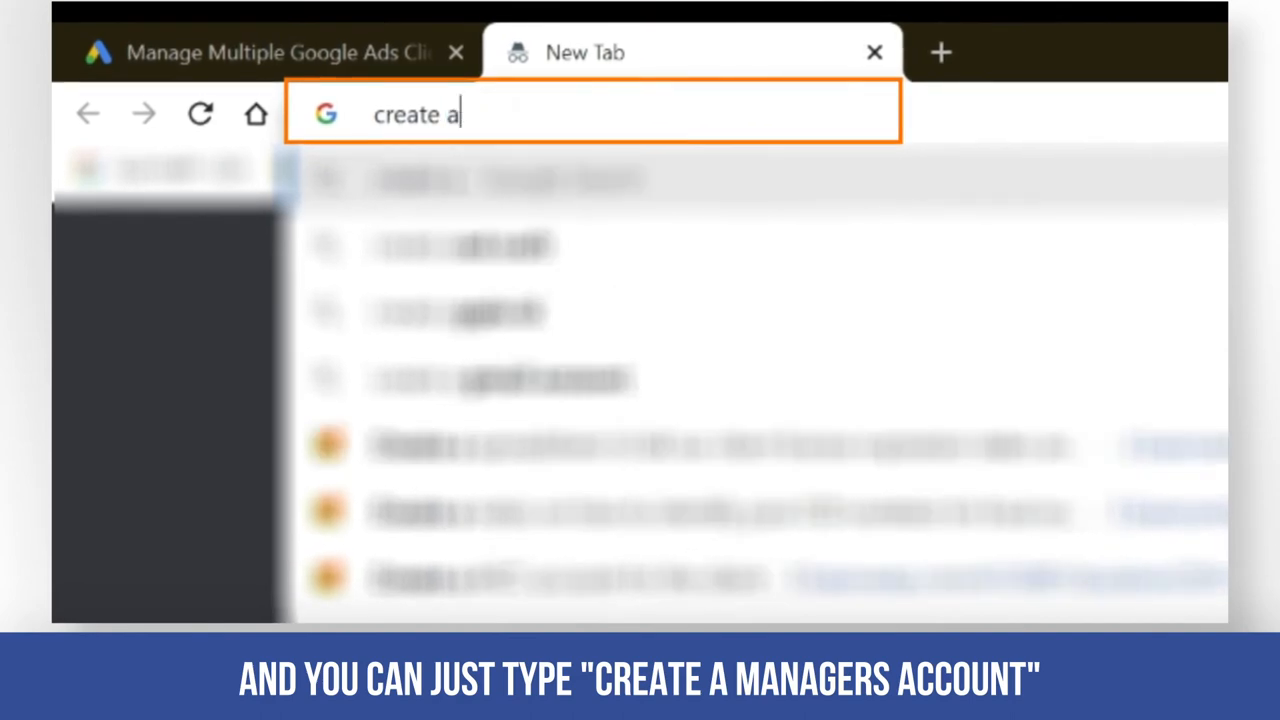
text(manager)
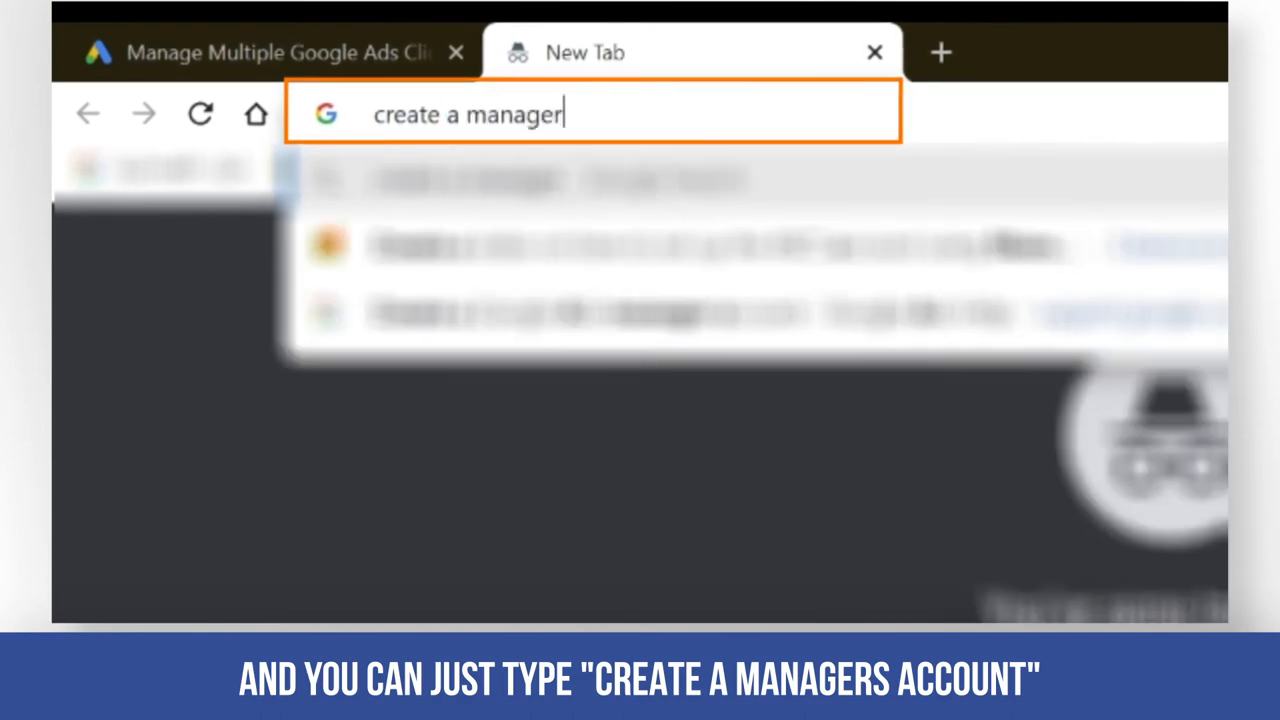
text(s account)
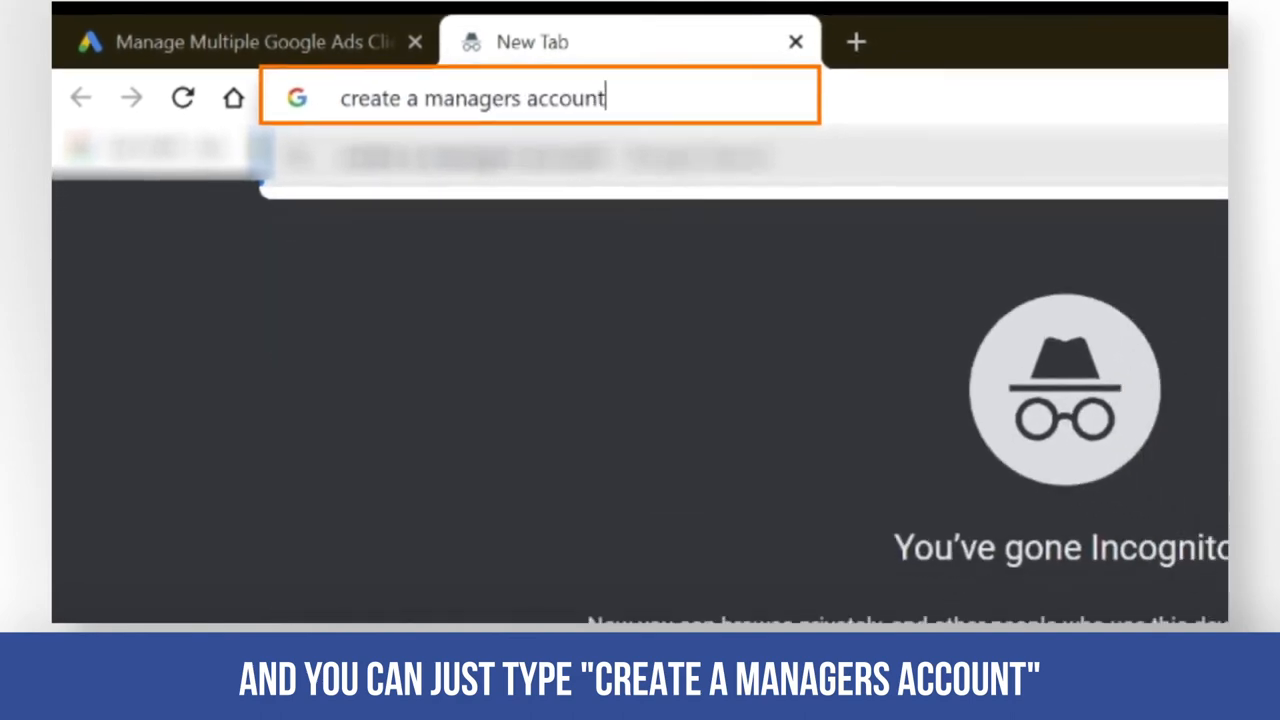
key(Return)
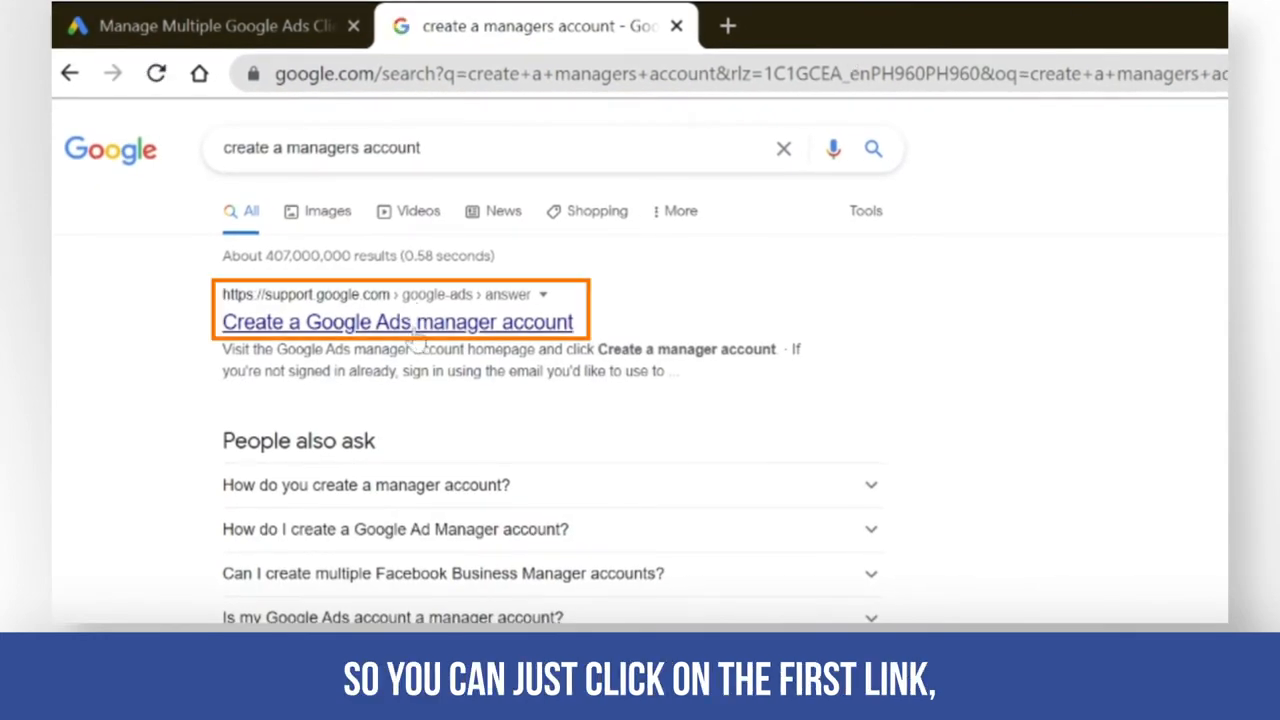
Step: Open the 'Create a Google Ads manager account' help article from the results
click(398, 320)
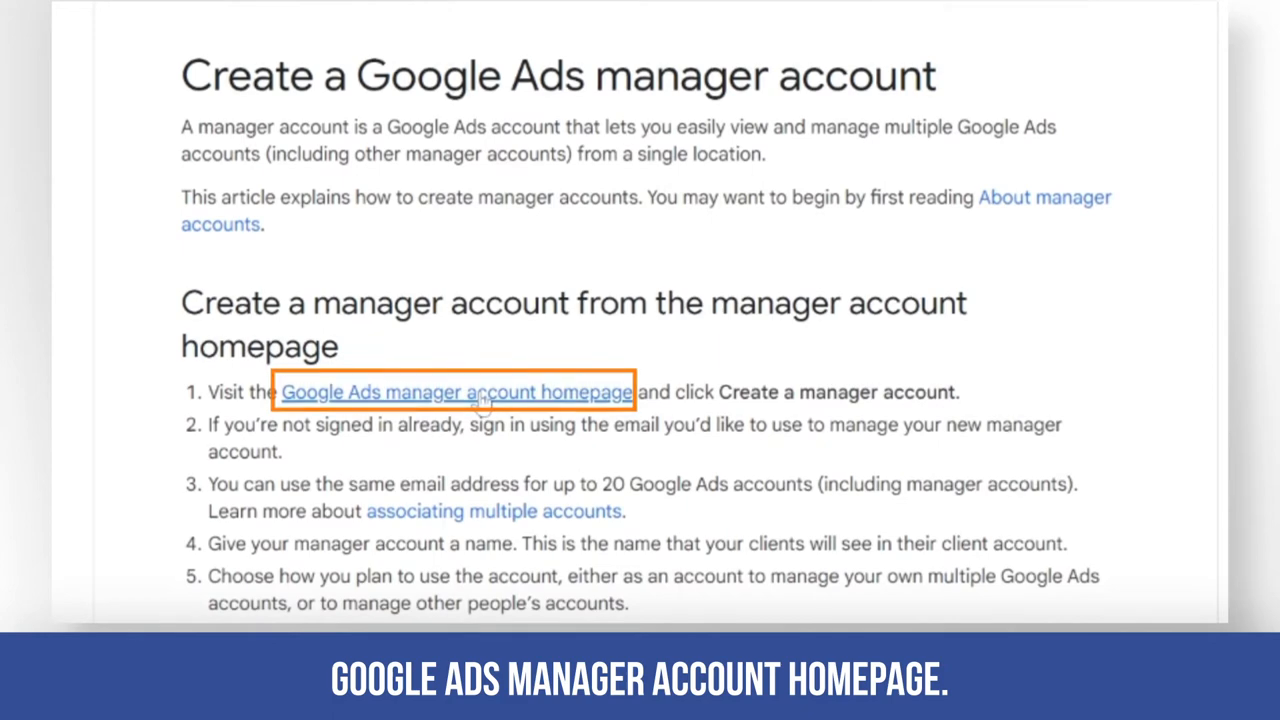
Step: Go to the Google Ads manager account homepage and start creating a new manager account
click(456, 390)
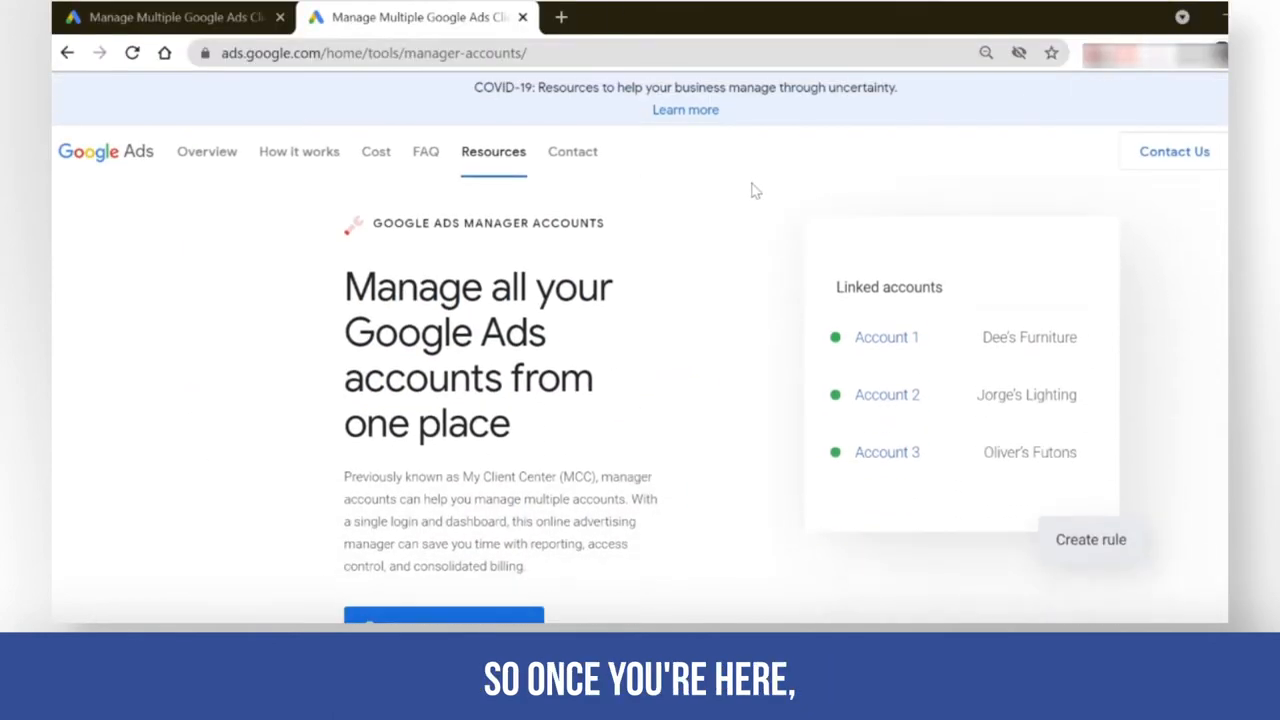
scroll(down, 3)
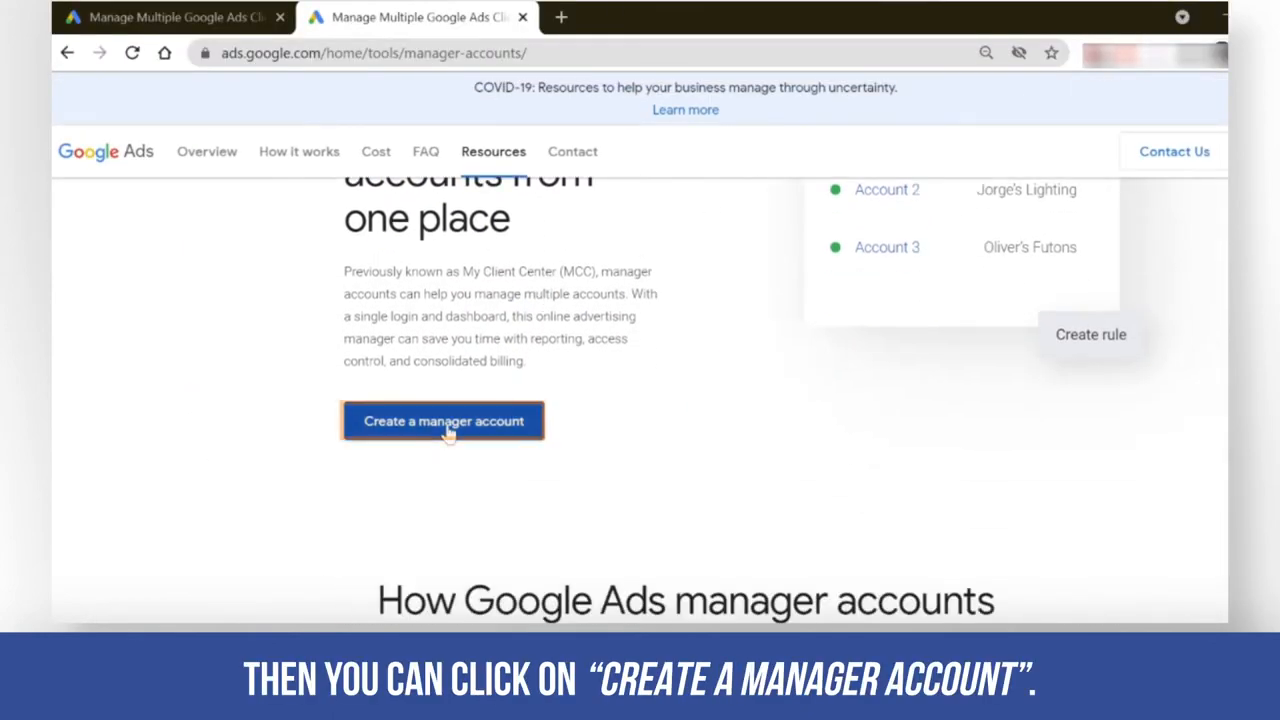
click(444, 420)
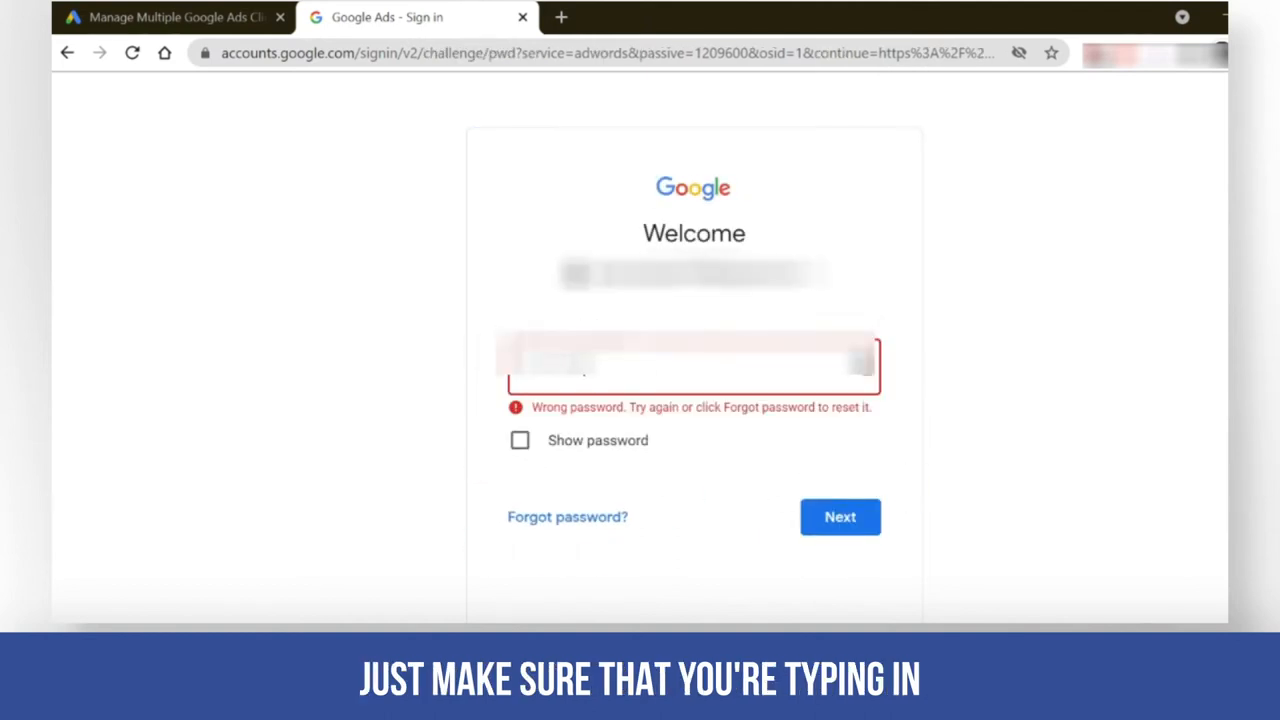
Step: Sign in with the re-entered password and continue to the business information form
click(840, 516)
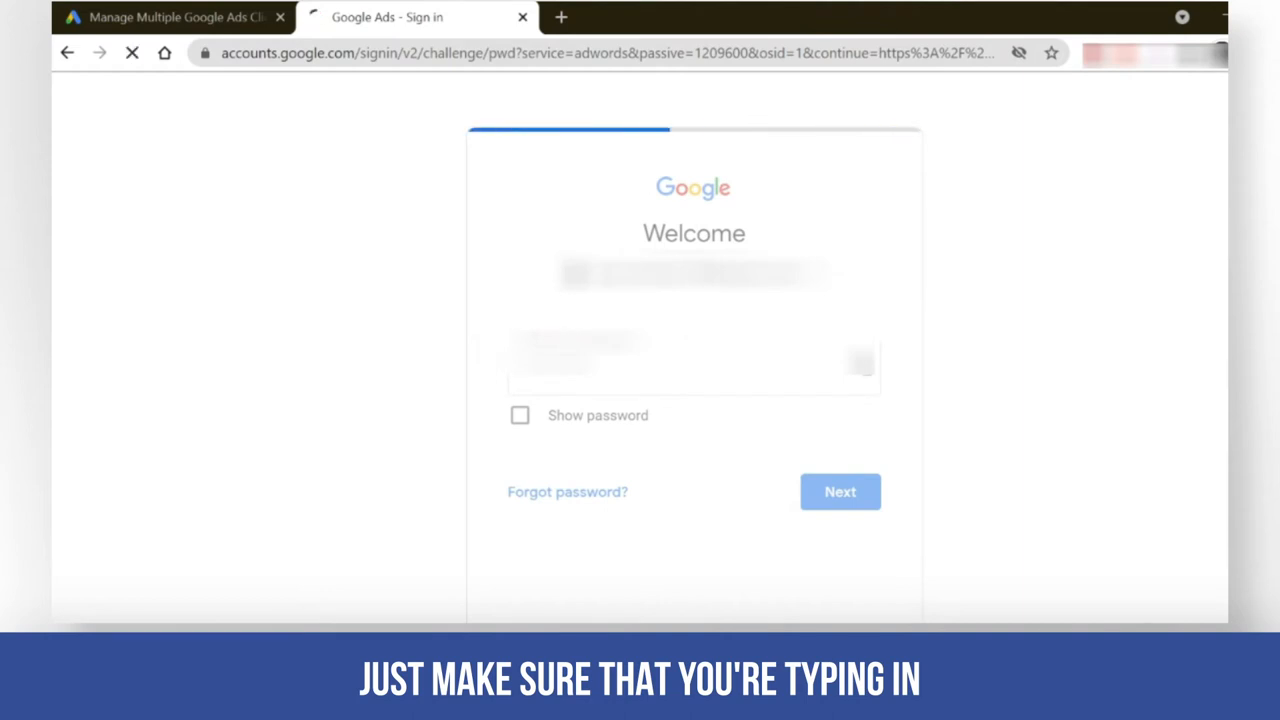
click(840, 492)
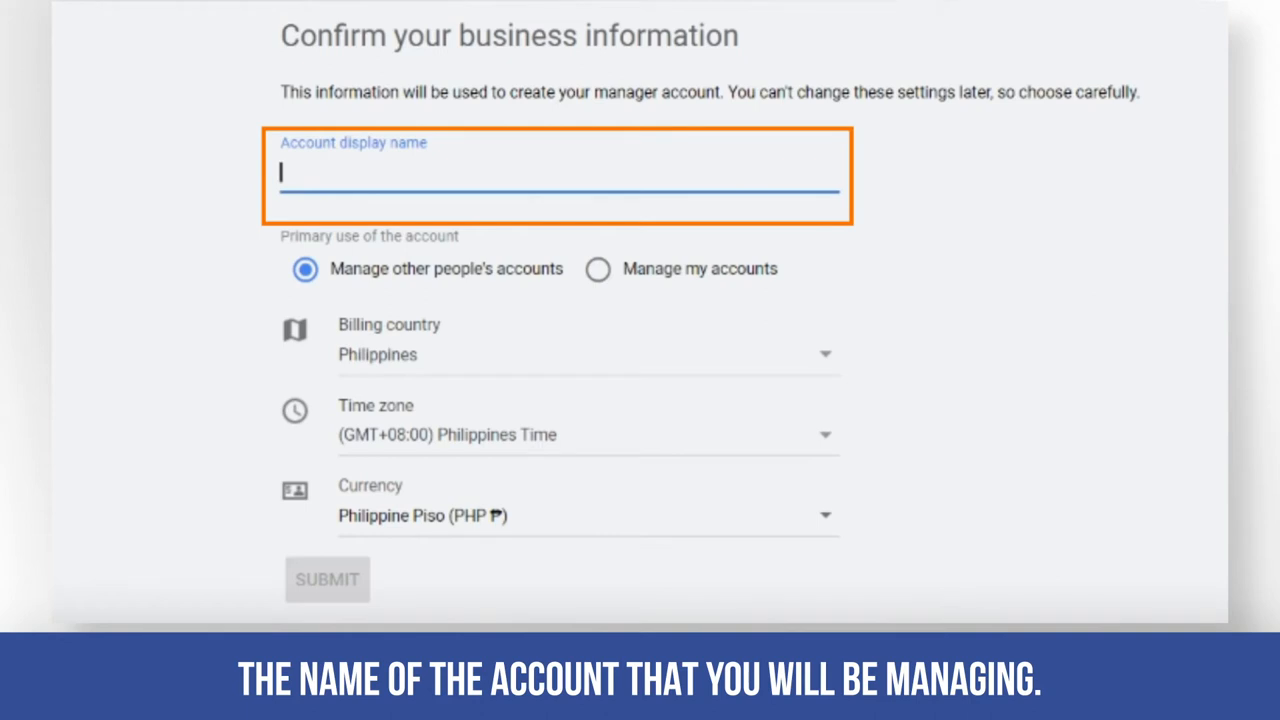
Step: Enter 'Accelerate Marking' as the manager account display name
text(Ac)
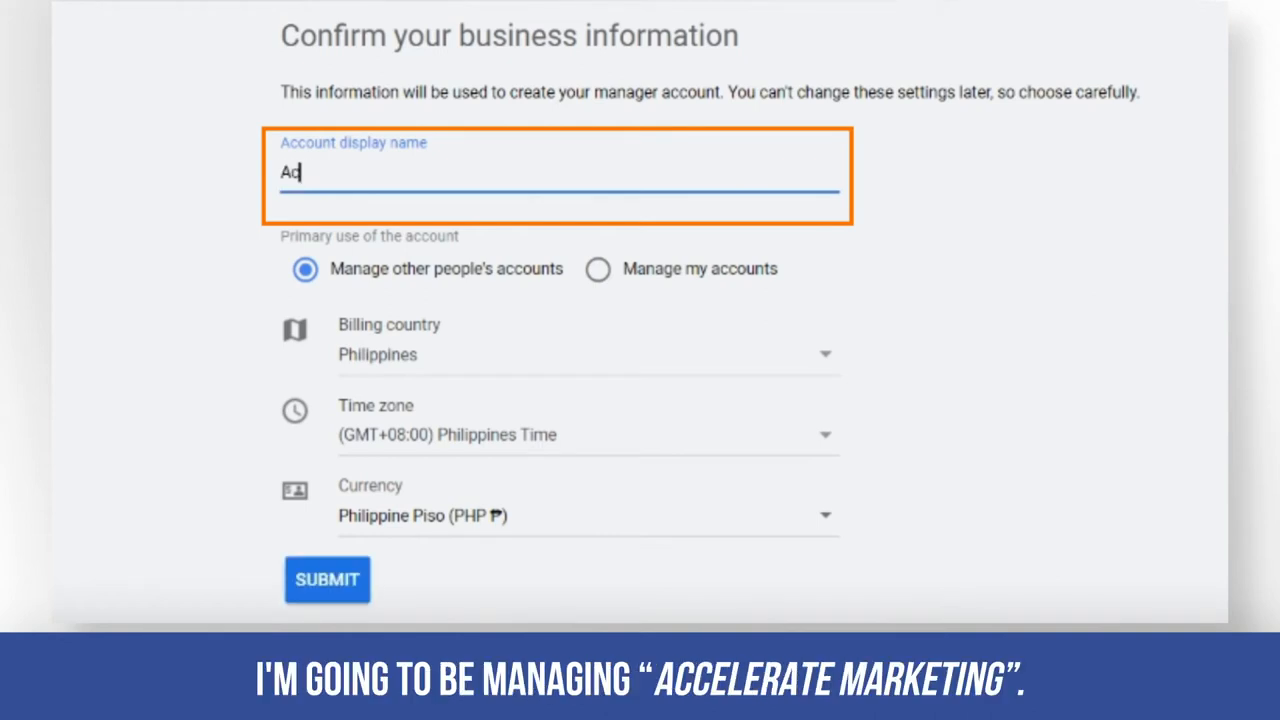
text(celea)
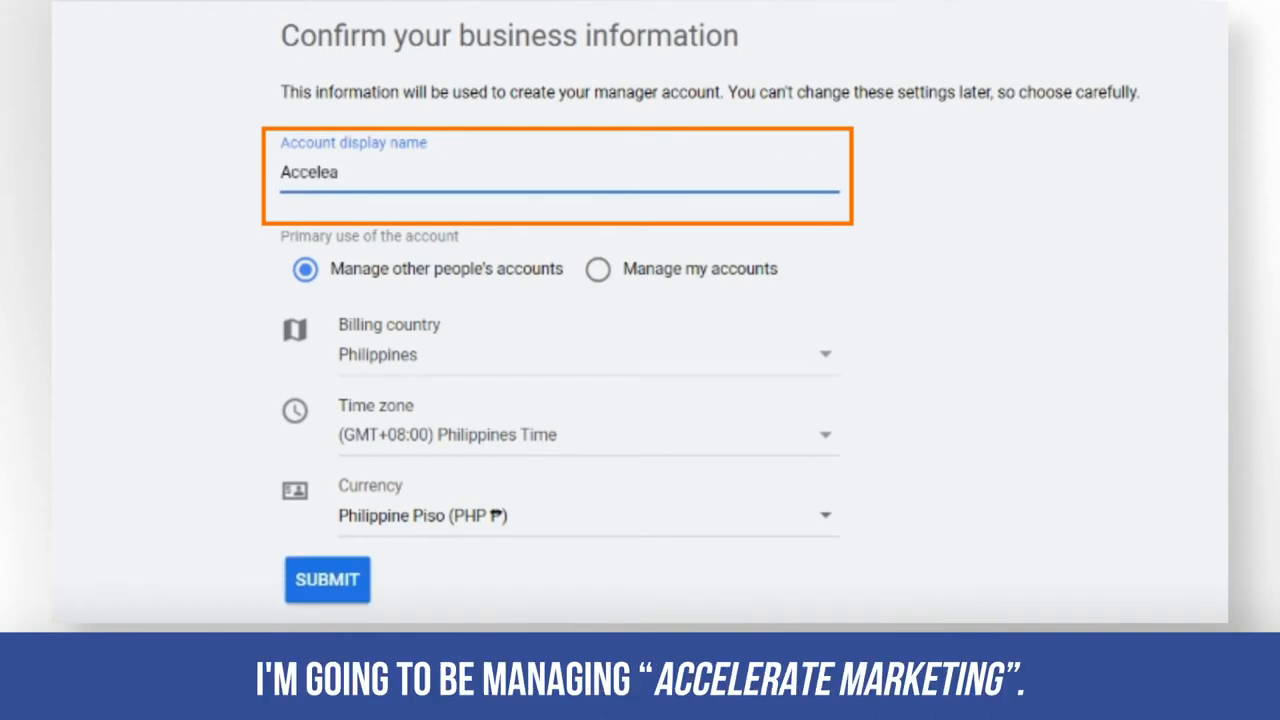
text(Accelerate Marking)
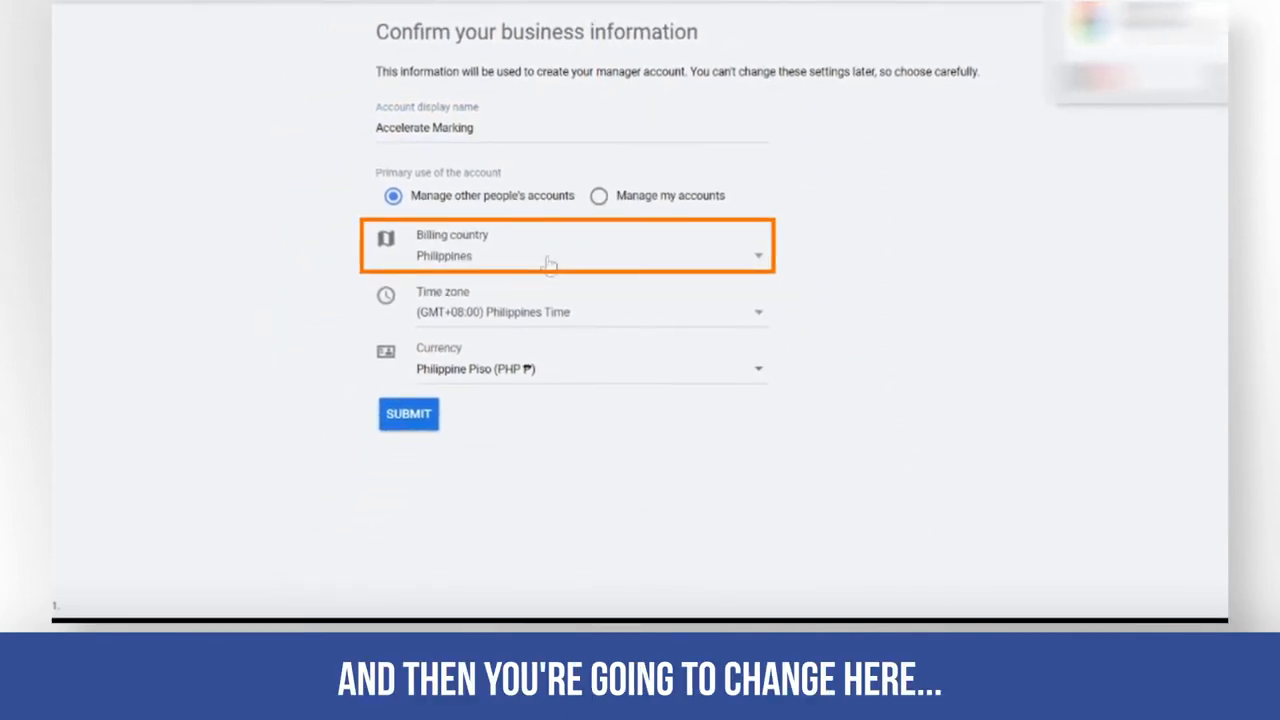
Step: Set billing country to United States and submit the business details with Los Angeles time and US dollars
click(570, 256)
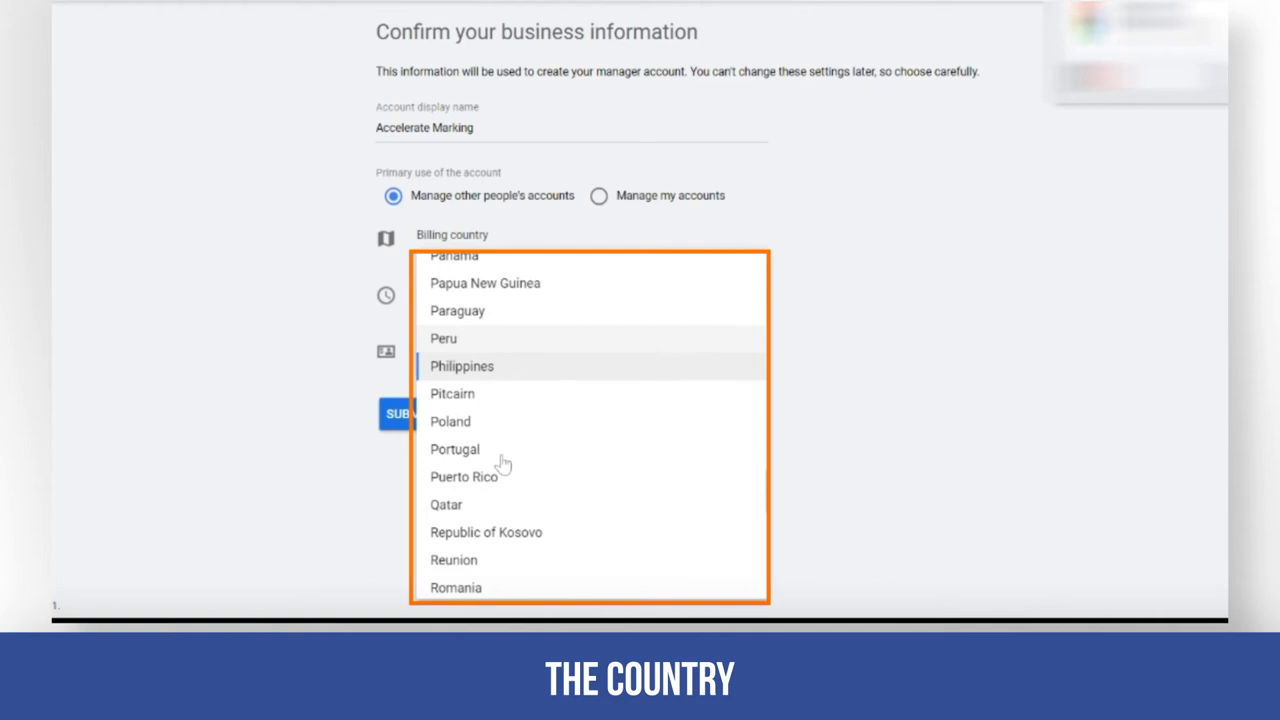
scroll(down, 3)
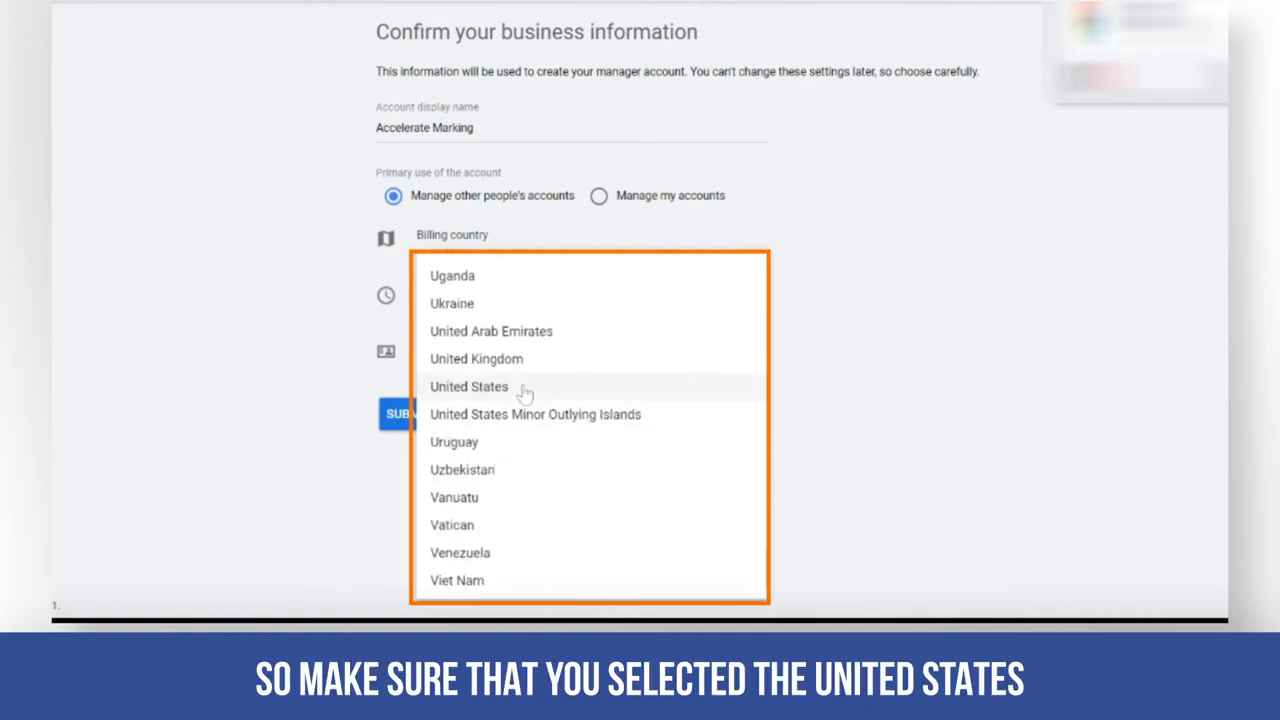
click(468, 386)
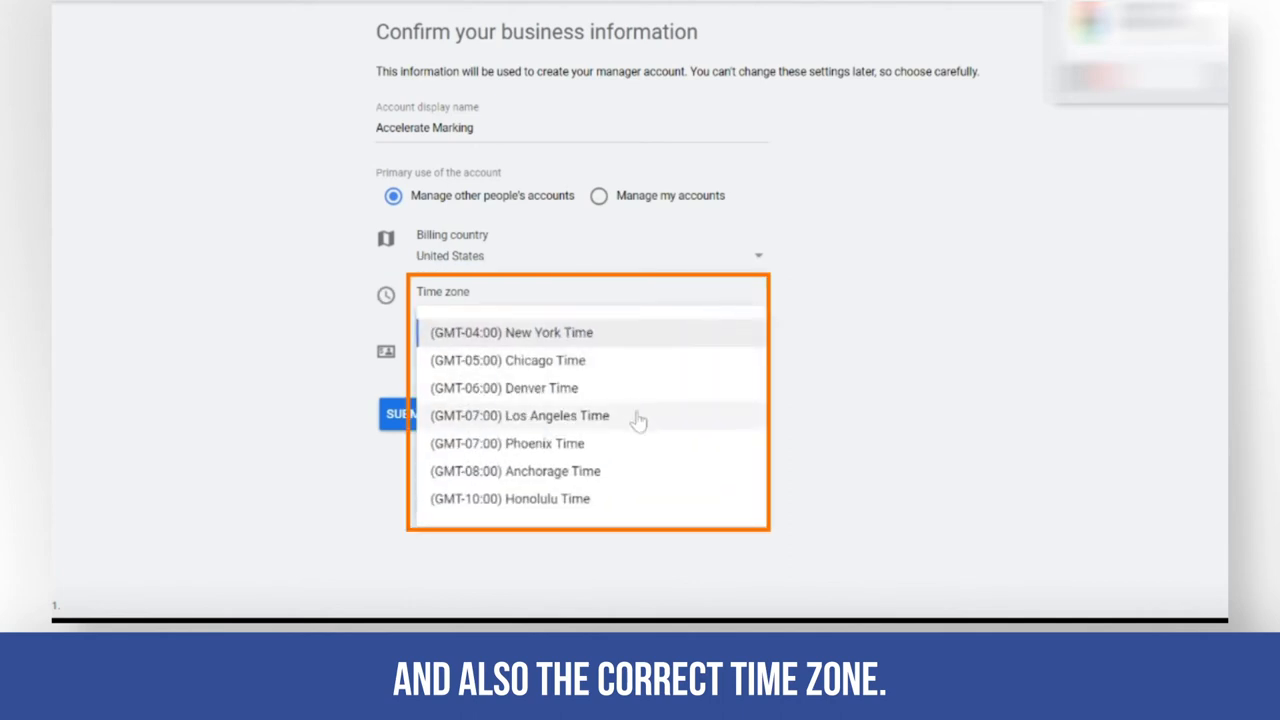
mouse_move(576, 420)
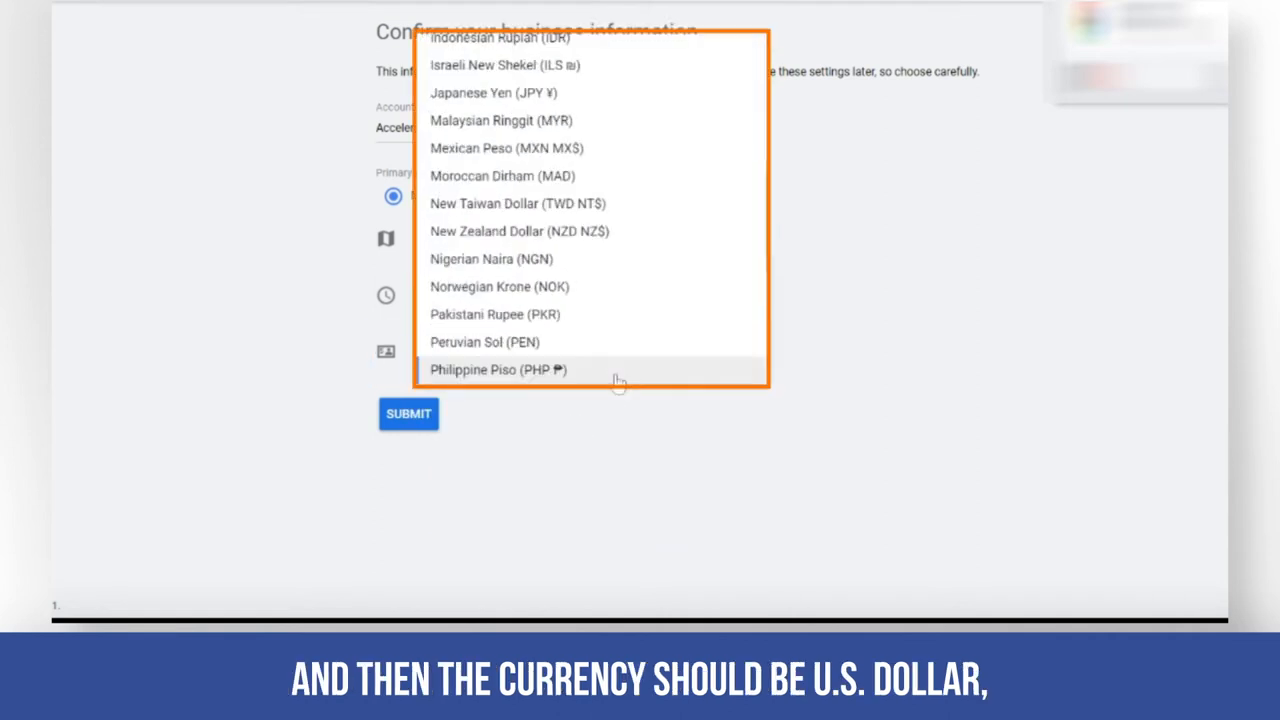
scroll(down, 3)
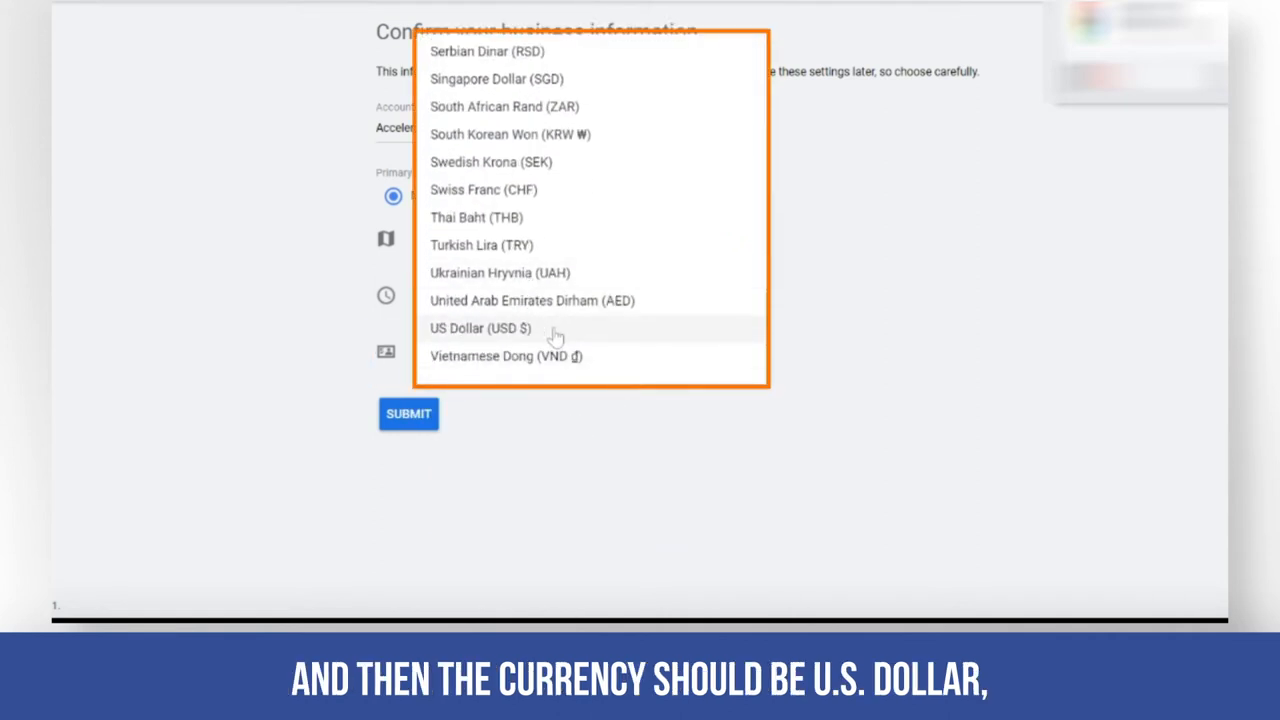
click(480, 328)
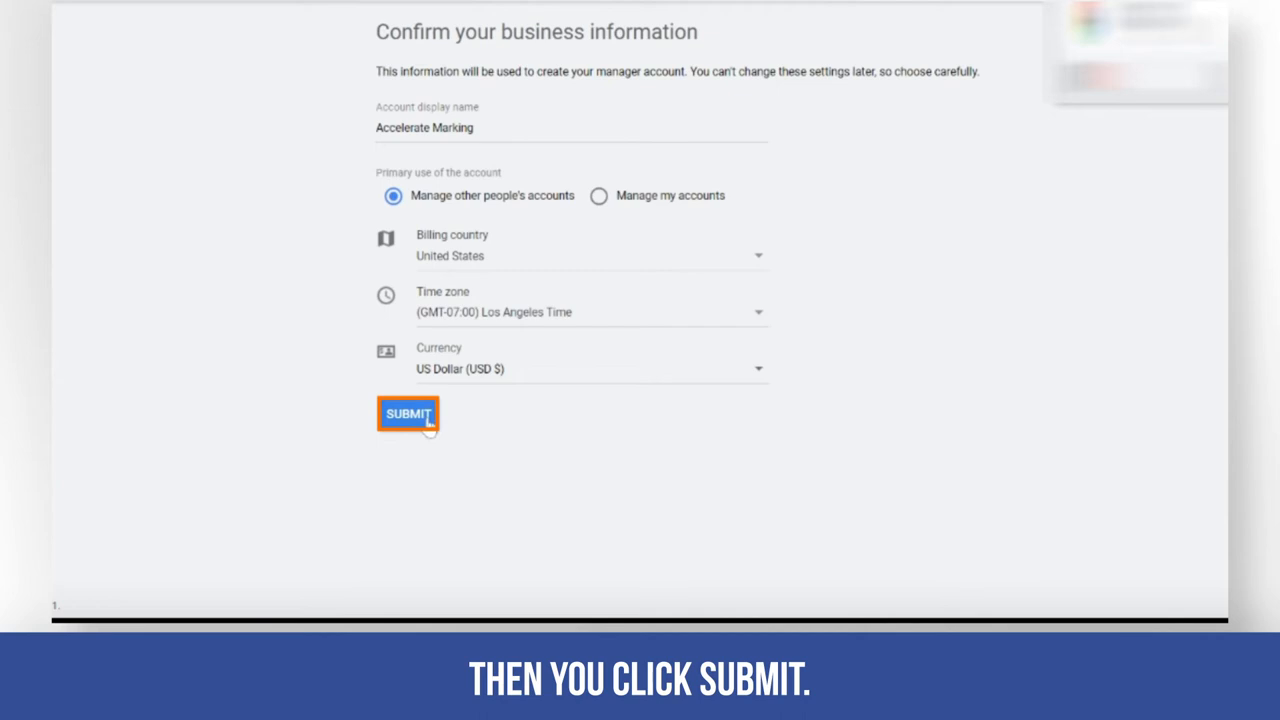
click(408, 412)
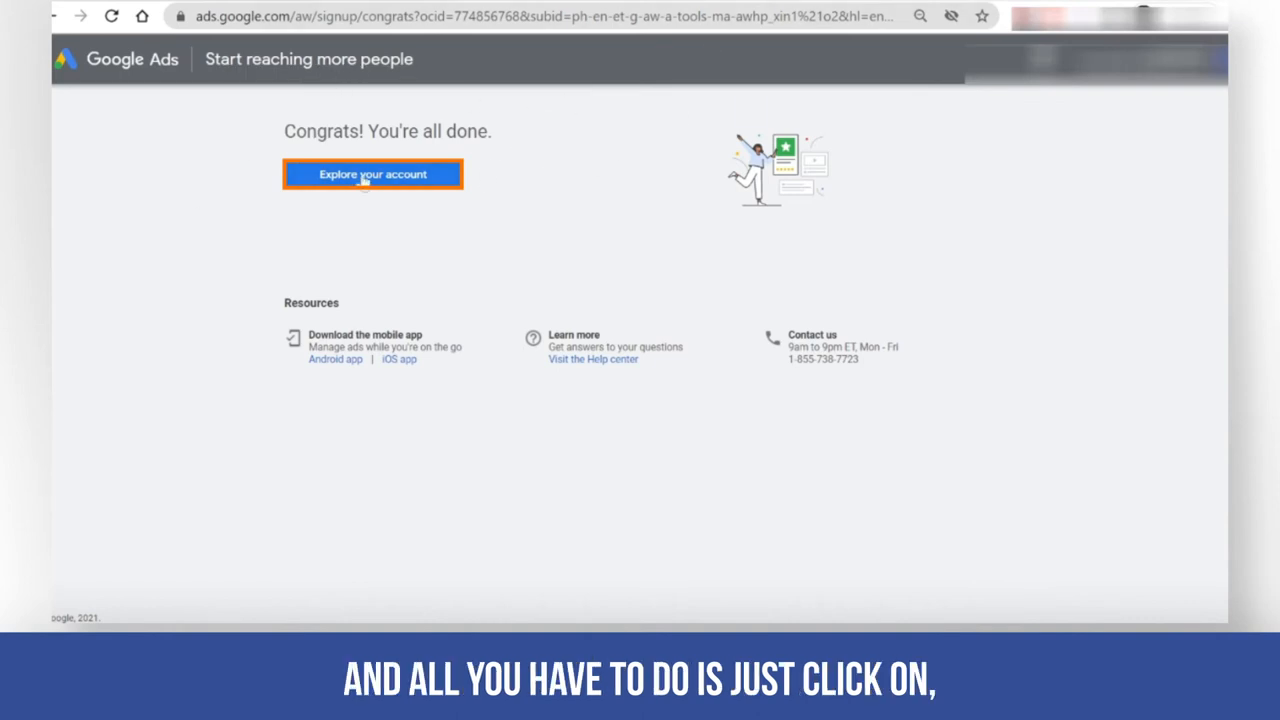
Step: Enter the new Accelerate Marking manager account from the Congrats page
click(372, 174)
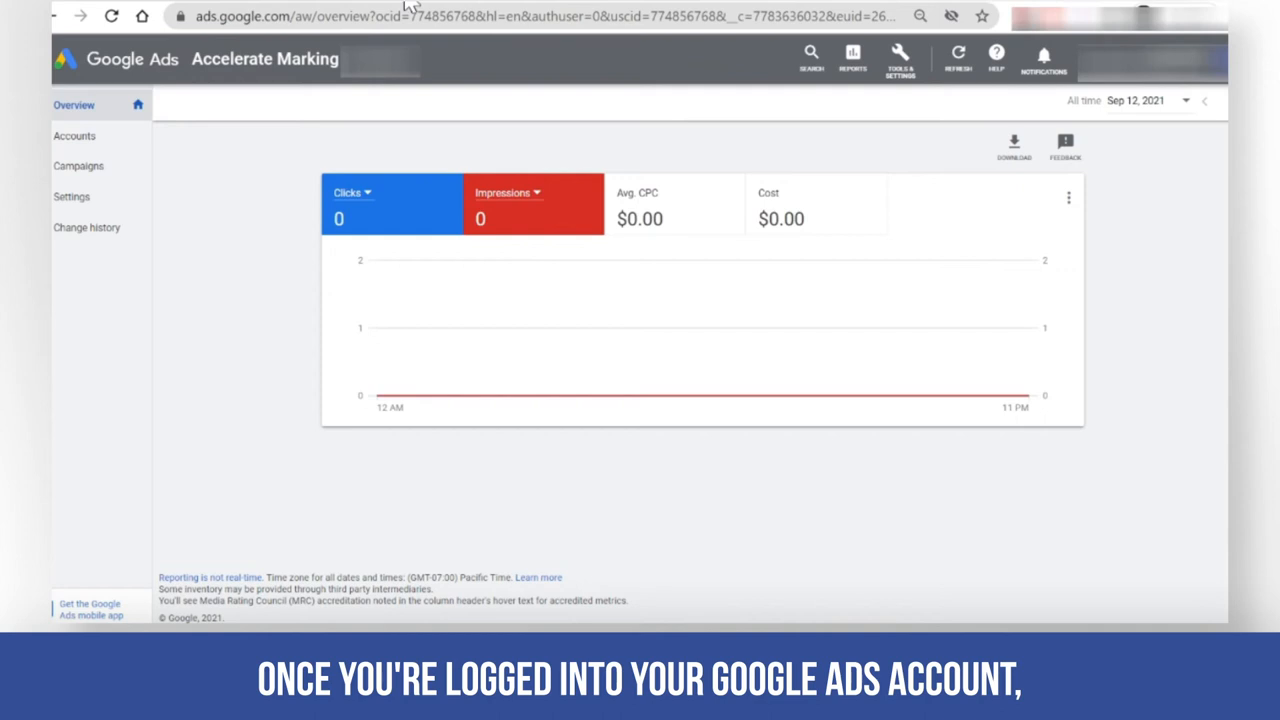
Step: Open the Accelerate Marking account's Campaign settings page, which lists no campaigns
click(264, 58)
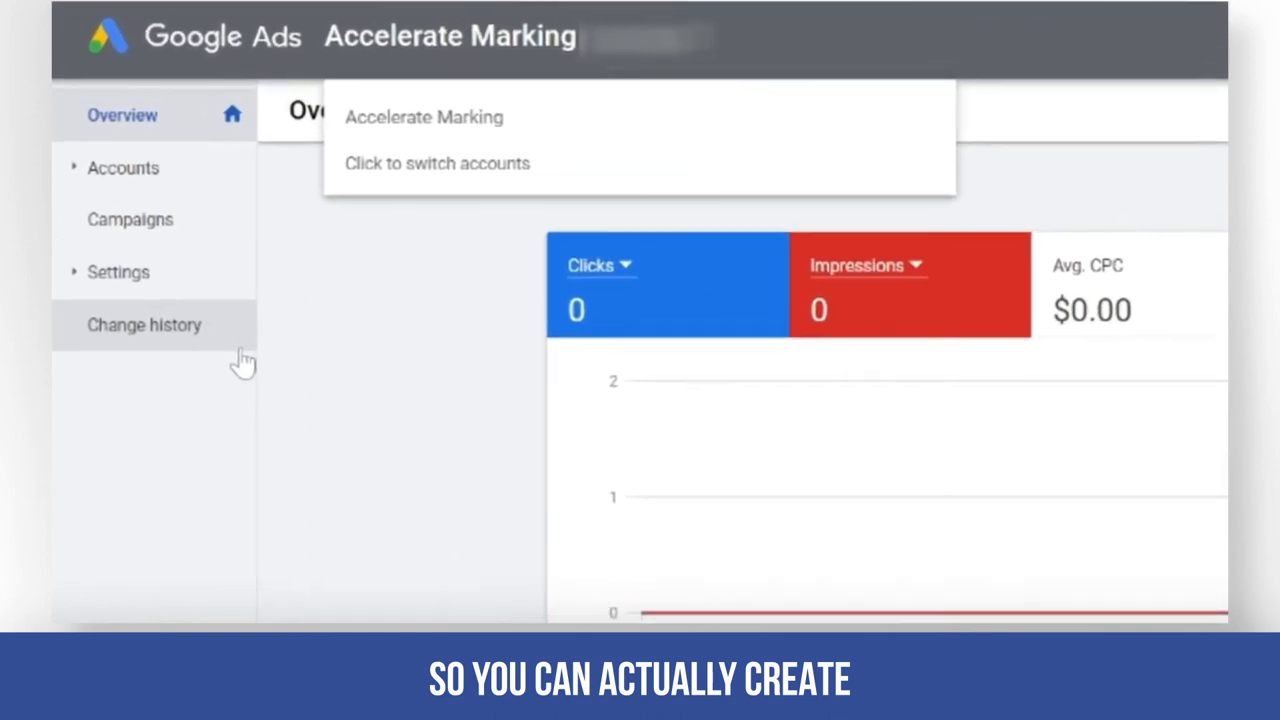
mouse_move(180, 284)
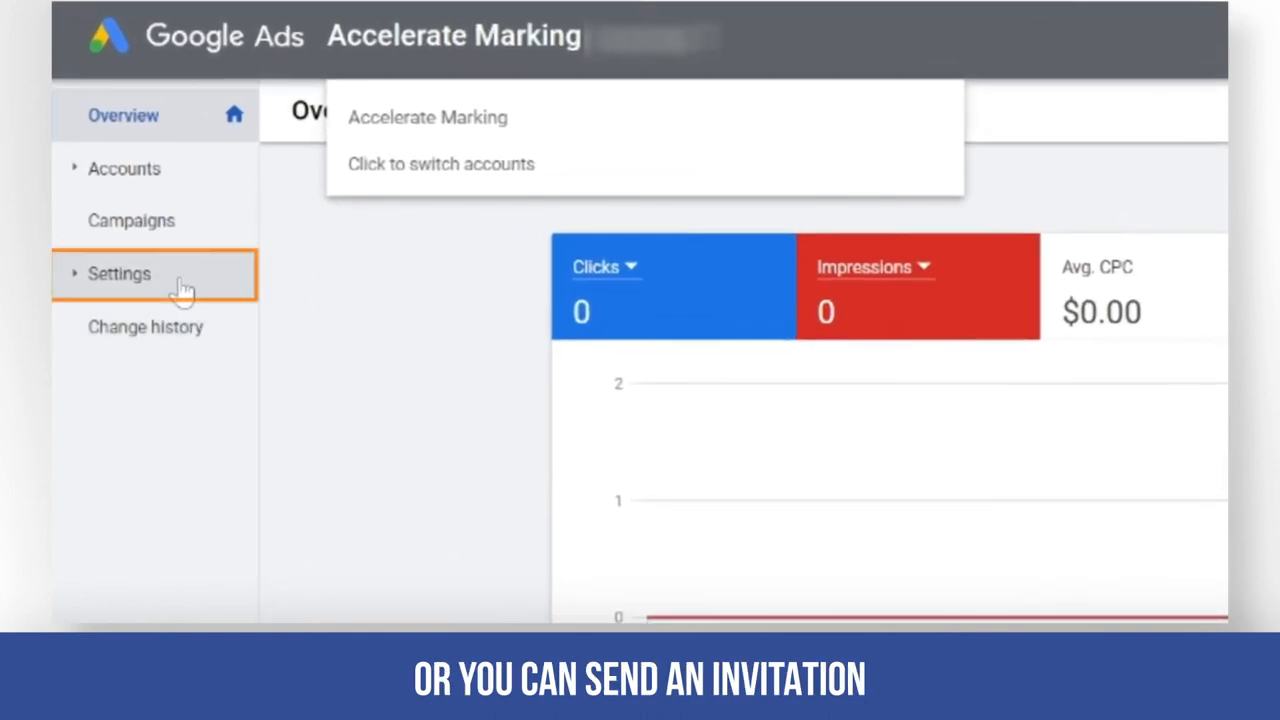
click(120, 272)
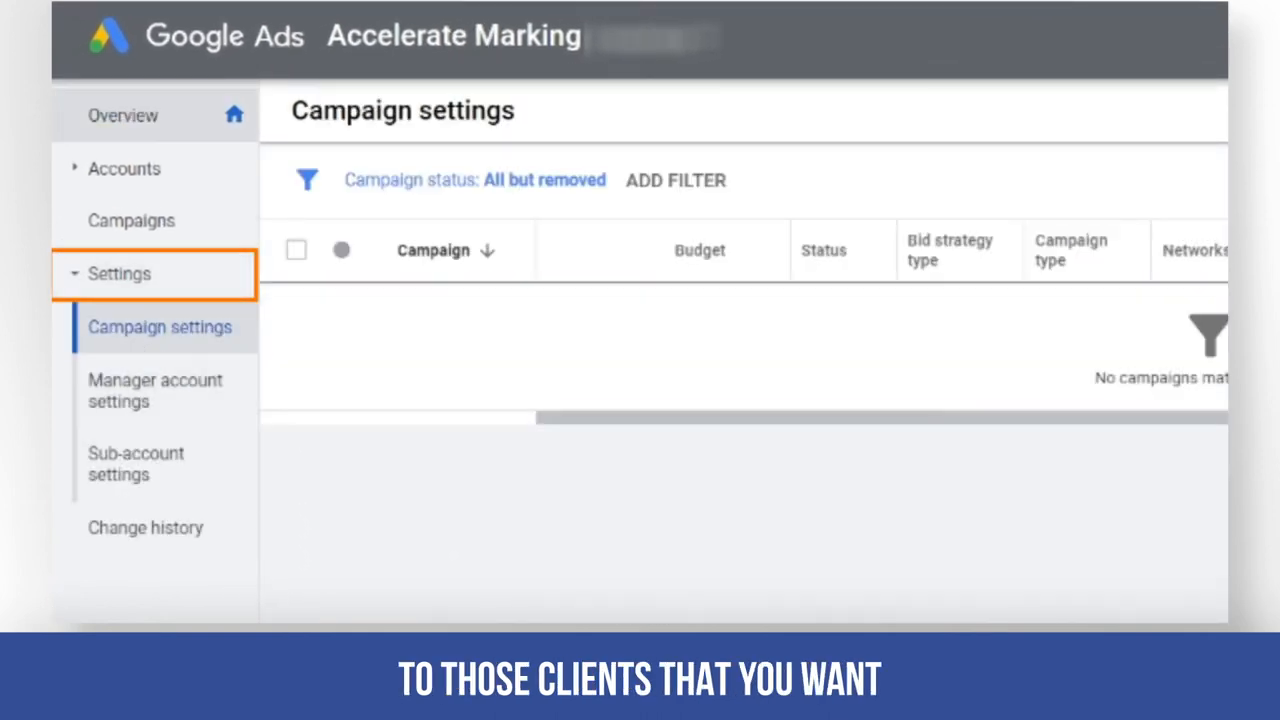
mouse_move(56, 548)
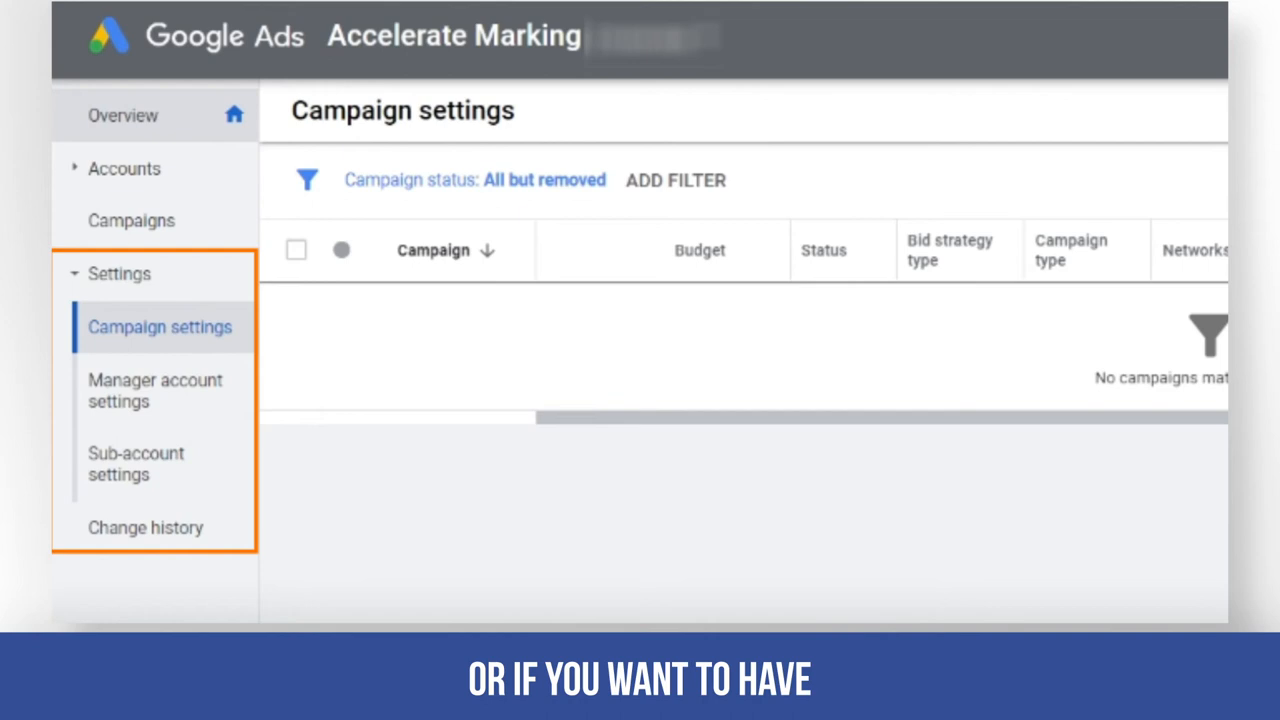
mouse_move(420, 316)
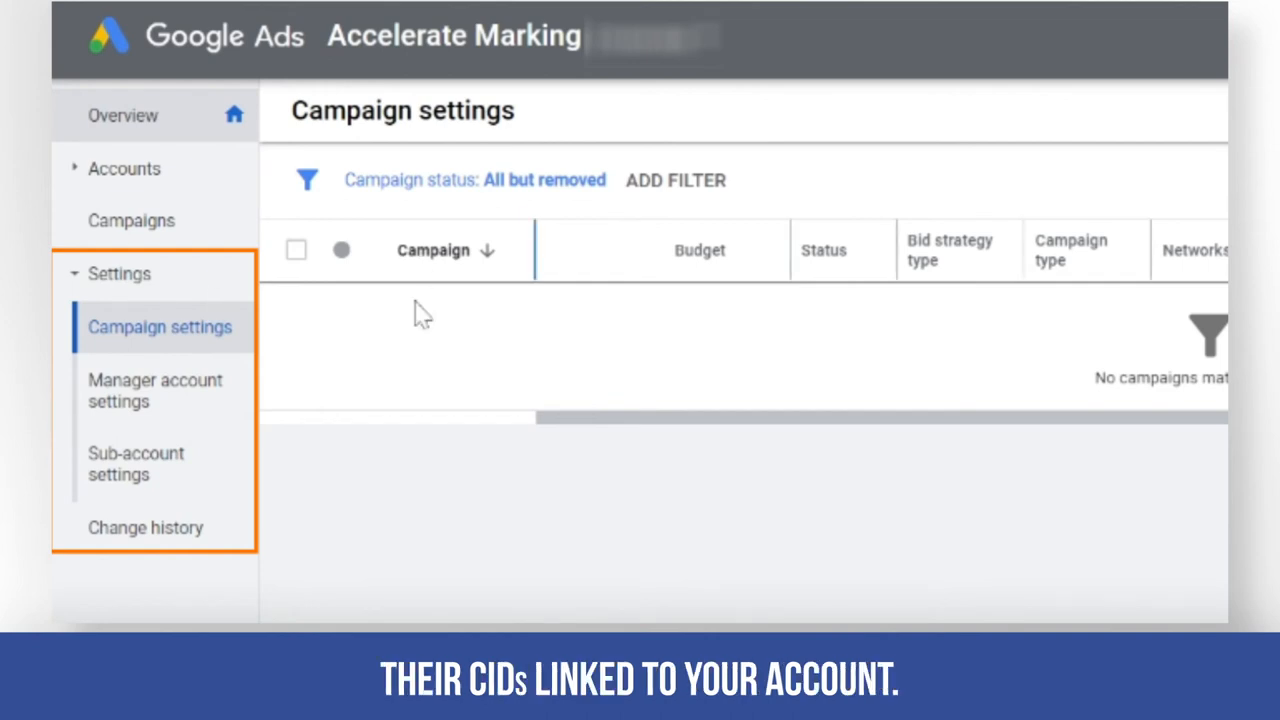
click(120, 272)
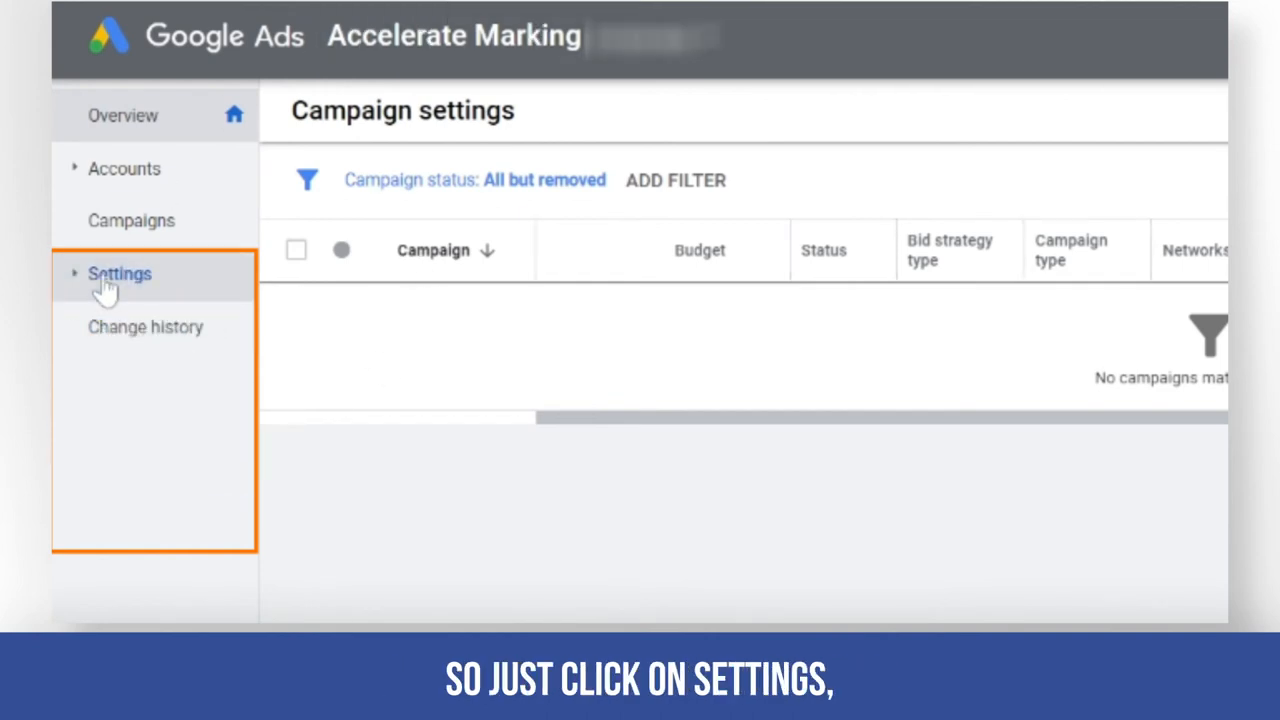
Step: Open Sub-account settings and start linking an existing account via the + button
click(120, 272)
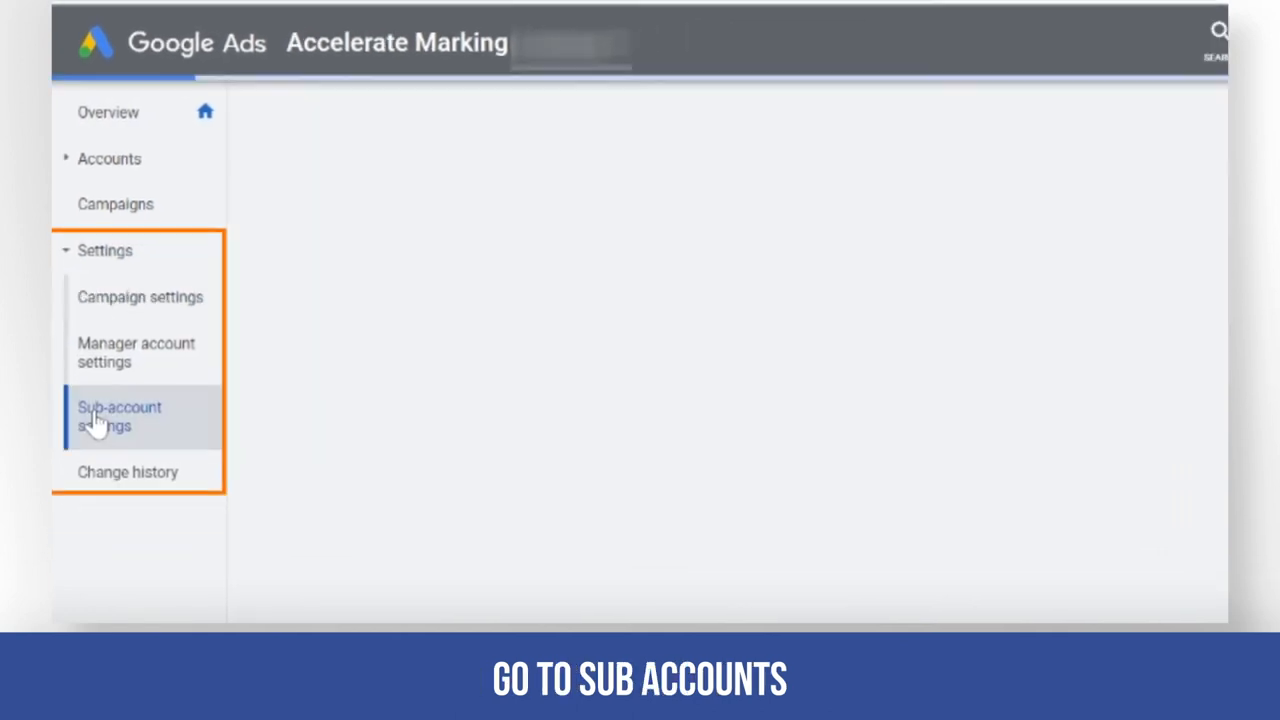
click(120, 416)
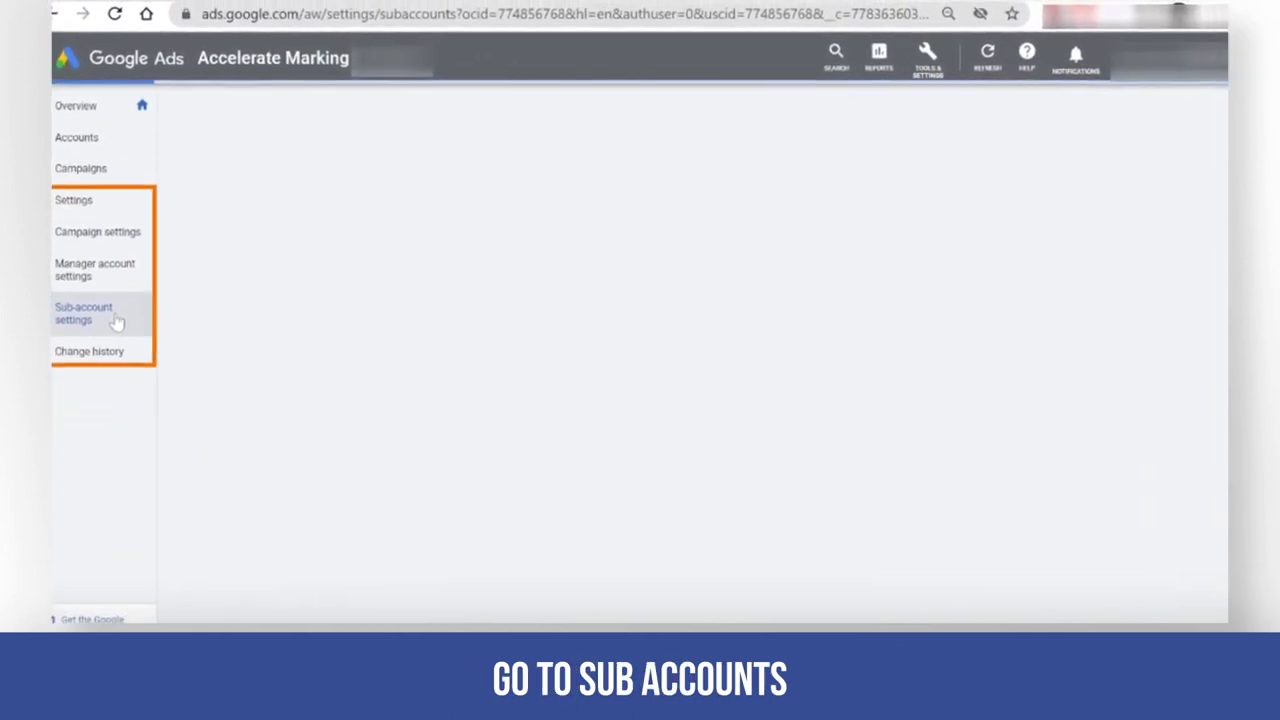
click(84, 312)
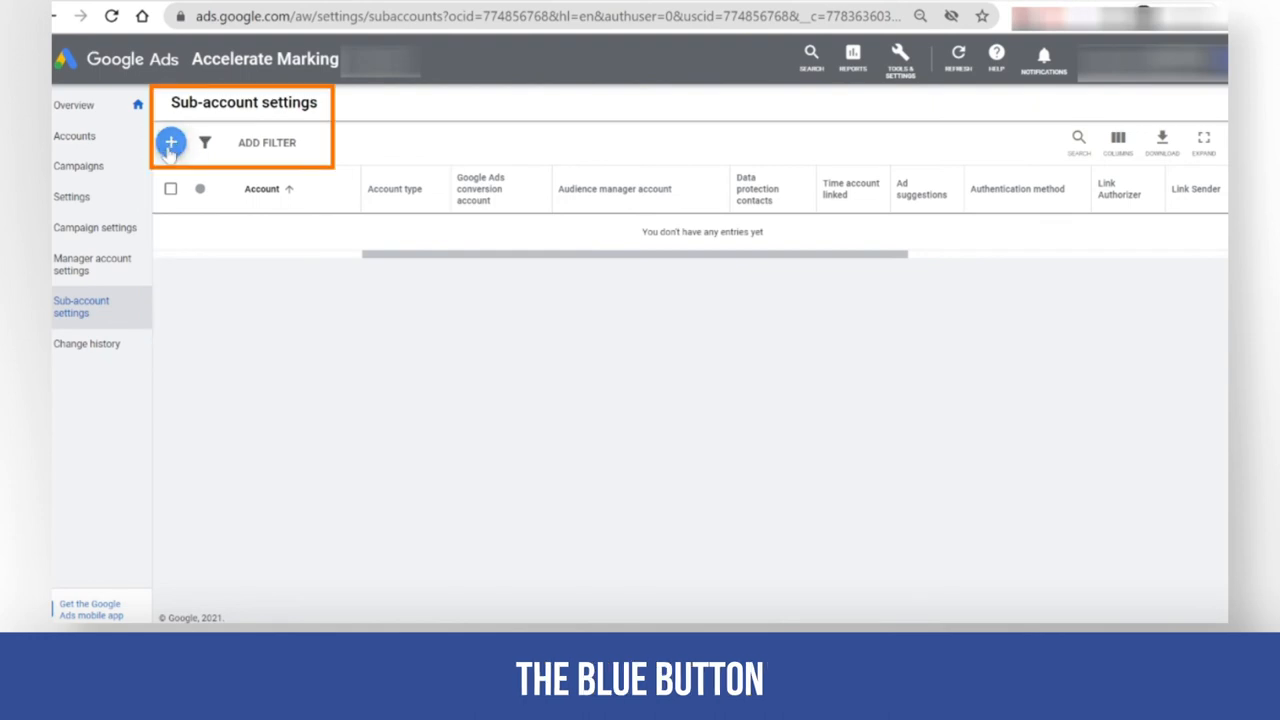
click(170, 142)
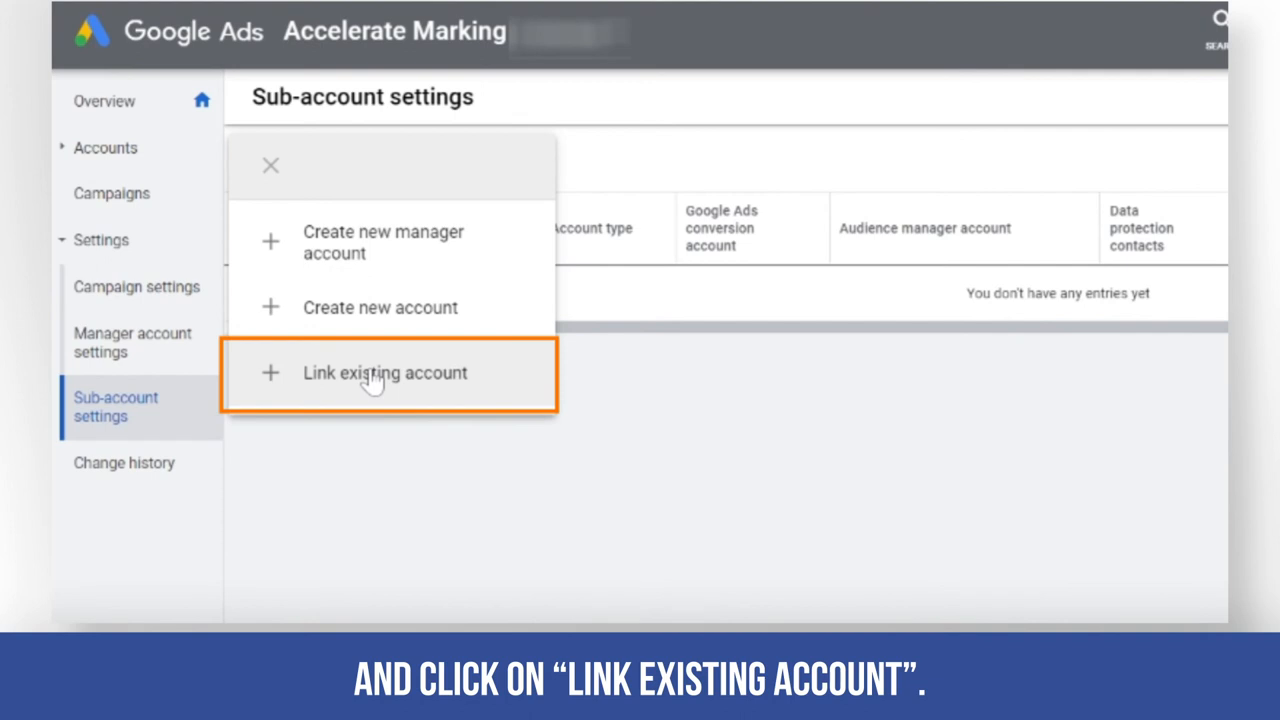
Step: Choose Link existing account from the + menu, bringing up the empty customer ID request form
click(384, 372)
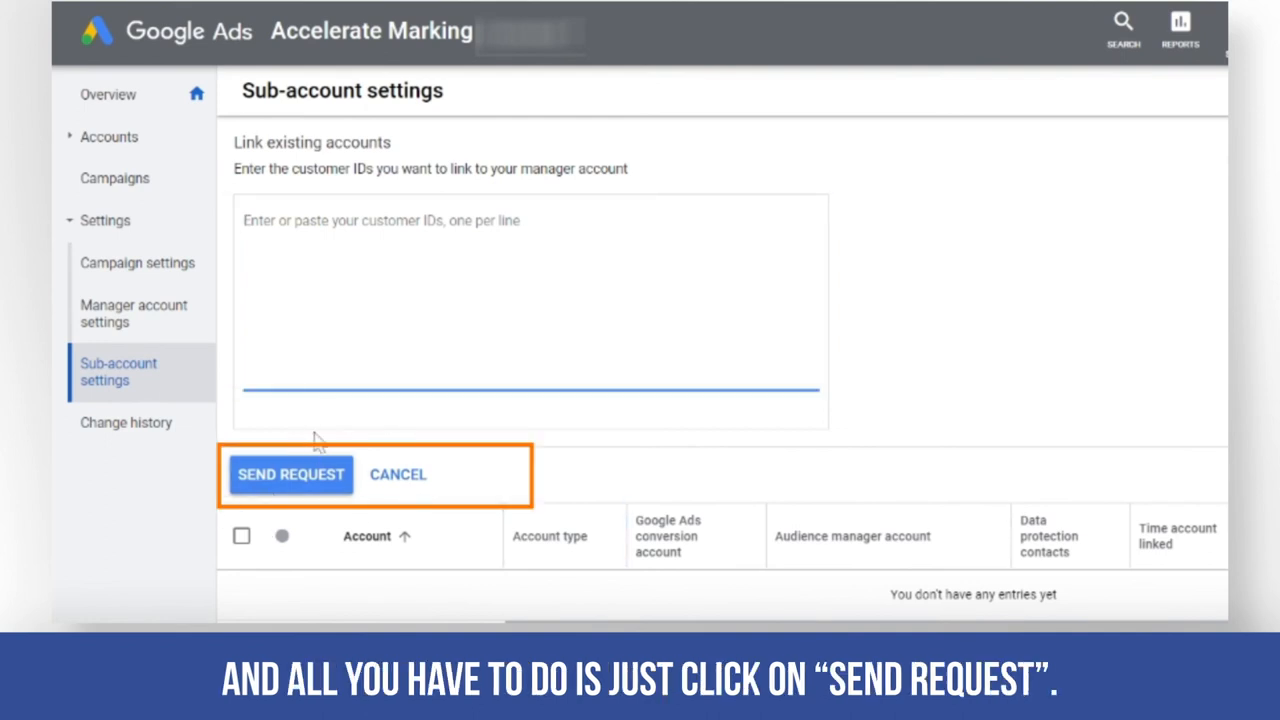
mouse_move(300, 490)
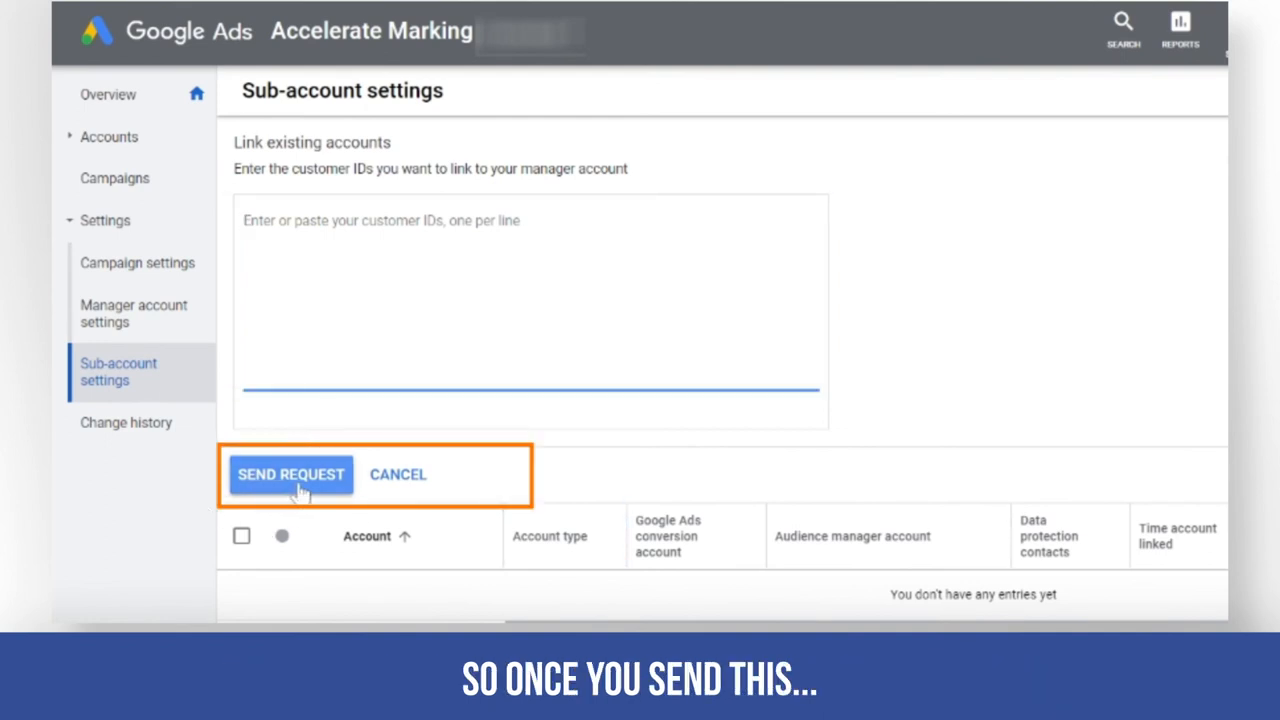
mouse_move(104, 488)
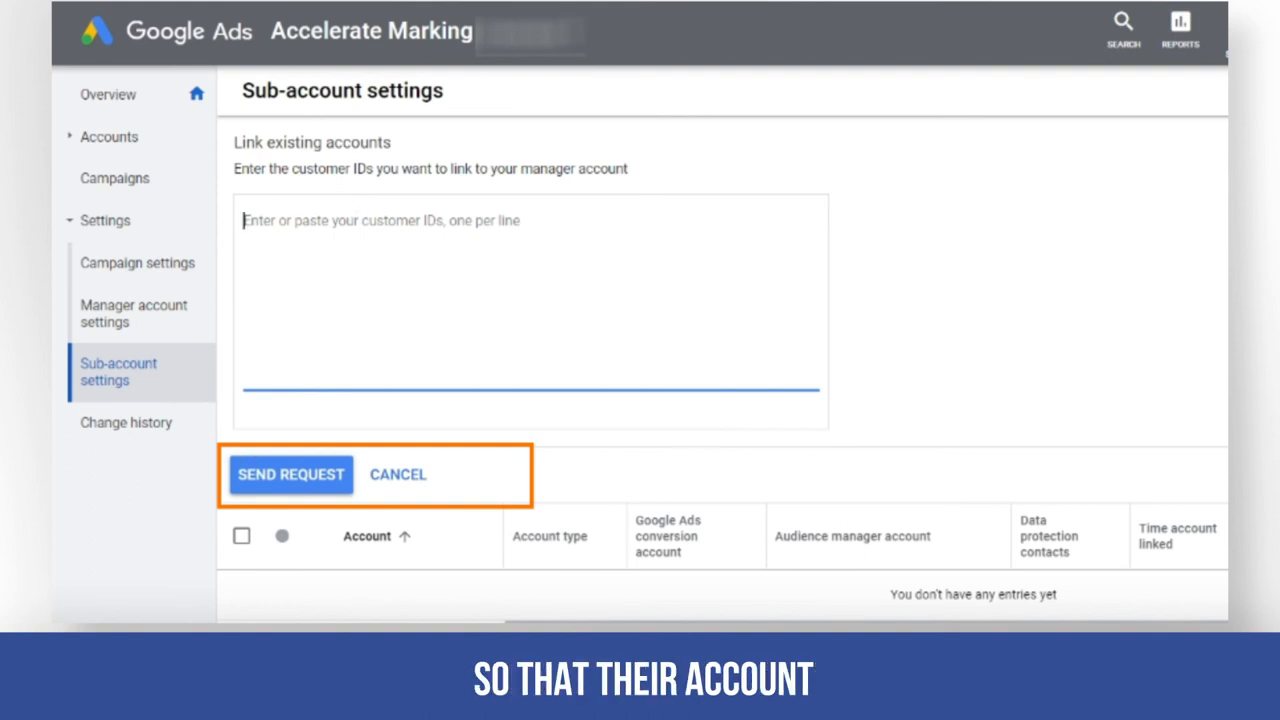
mouse_move(398, 474)
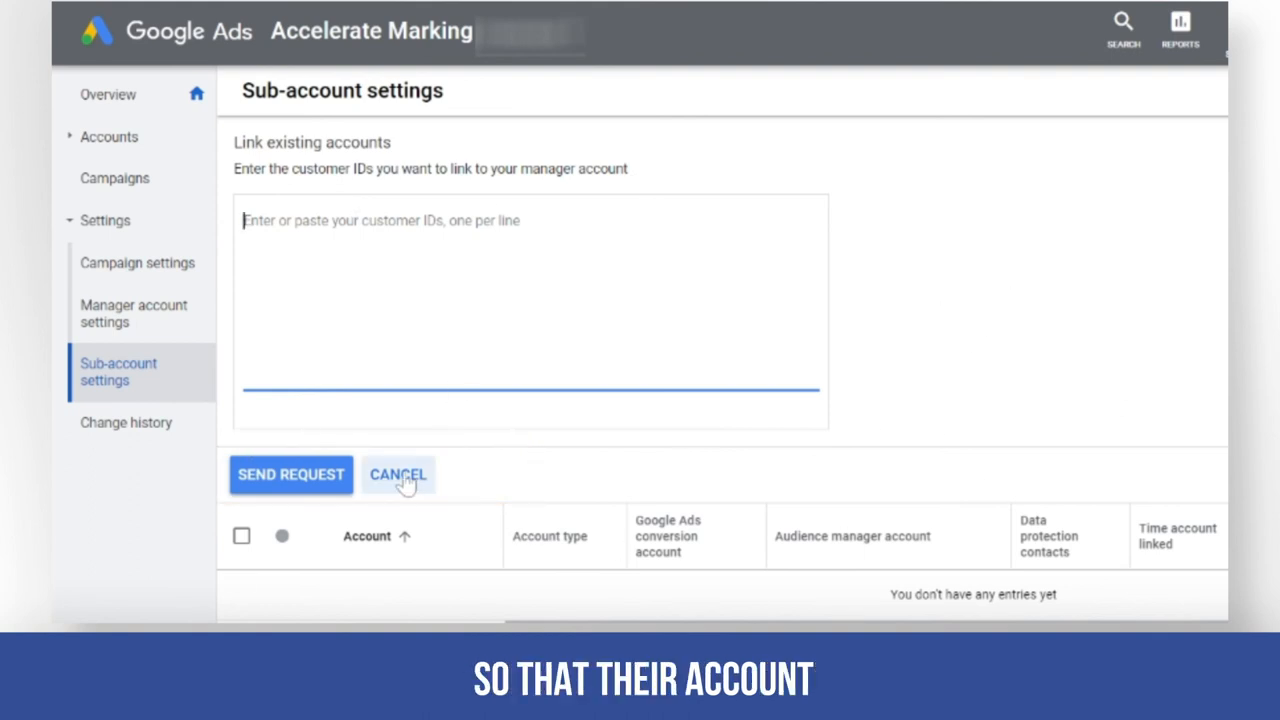
mouse_move(996, 530)
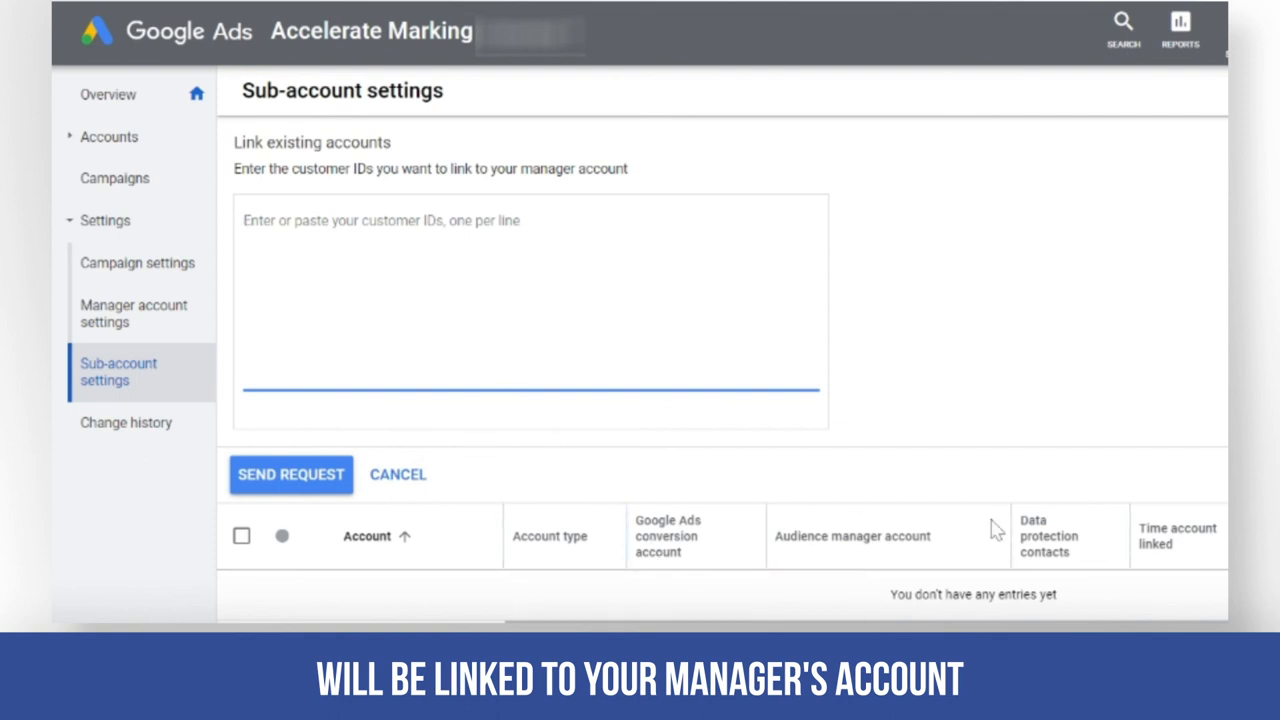
mouse_move(640, 500)
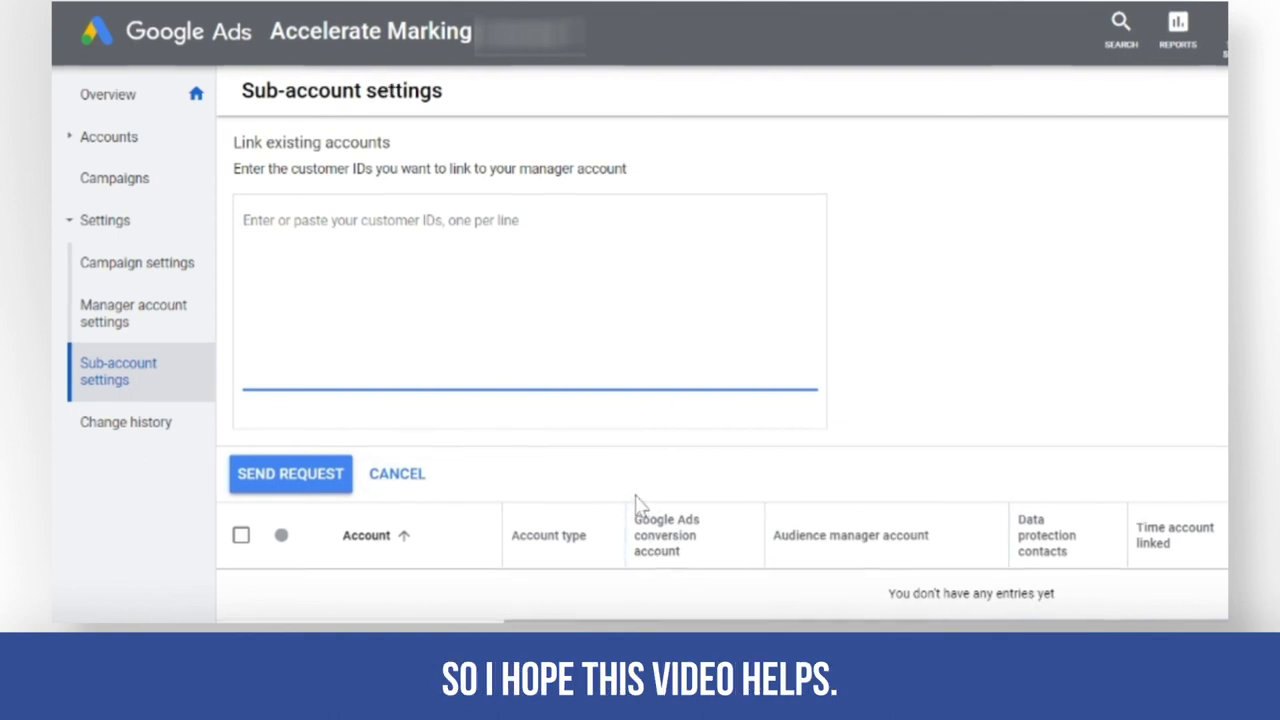